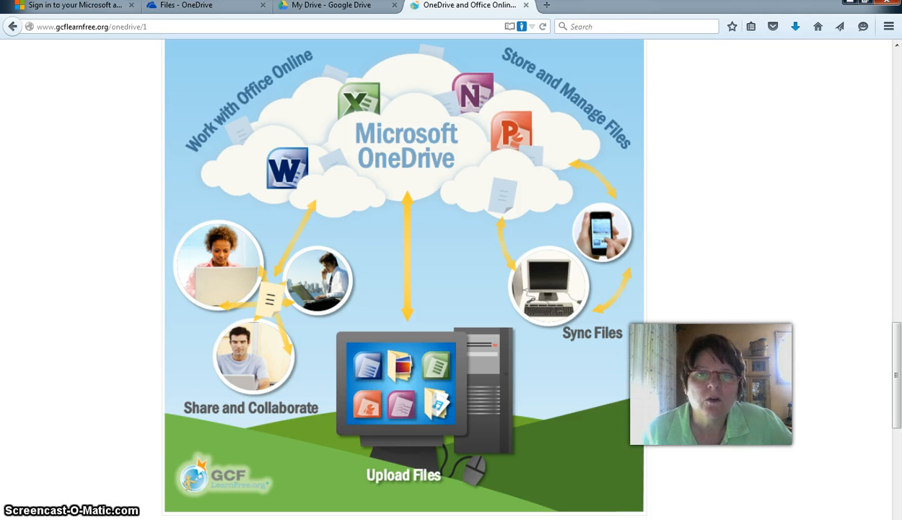
Switch to the My Drive tab to show the Google Drive file list
{"action": "left_click", "coordinate": [331, 6]}
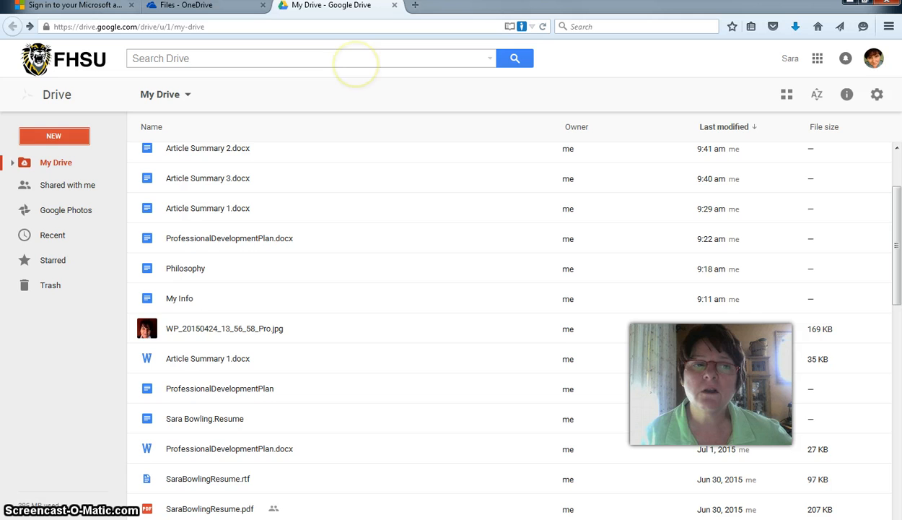
{"action": "mouse_move", "coordinate": [355, 64]}
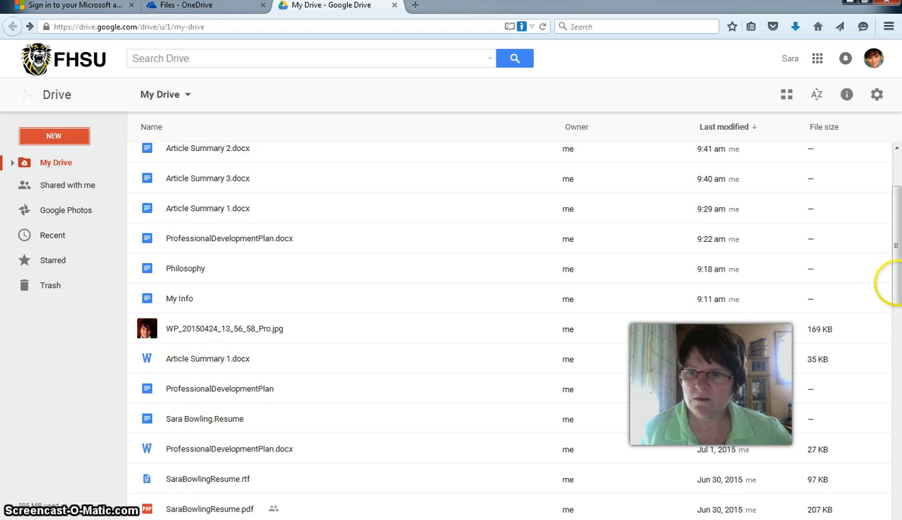
Scroll the My Drive list before snapping Drive left and the Microsoft sign-in page right
{"action": "scroll", "scroll_direction": "down", "scroll_amount": 3}
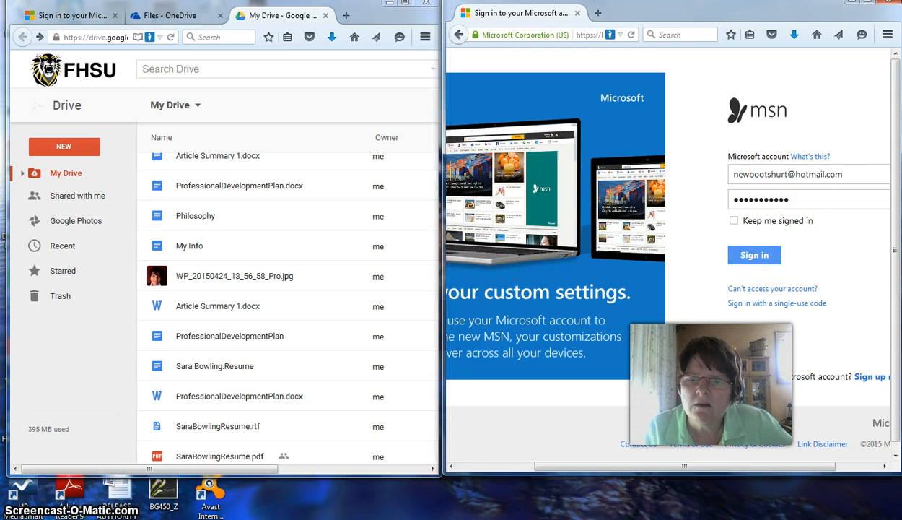
Enter the account password, re-enter it after rejection, and sign in to reach MSN
{"action": "left_click", "coordinate": [754, 254]}
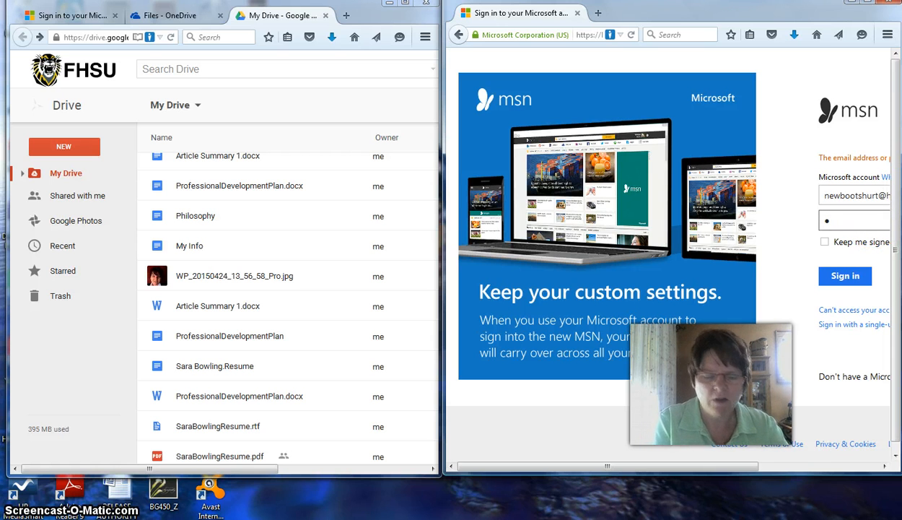
{"action": "type", "text": "•"}
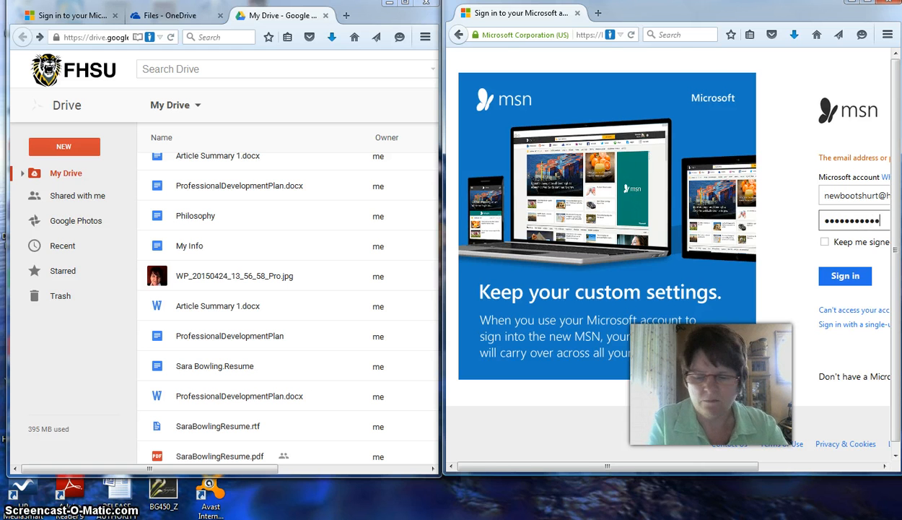
{"action": "left_click", "coordinate": [845, 276]}
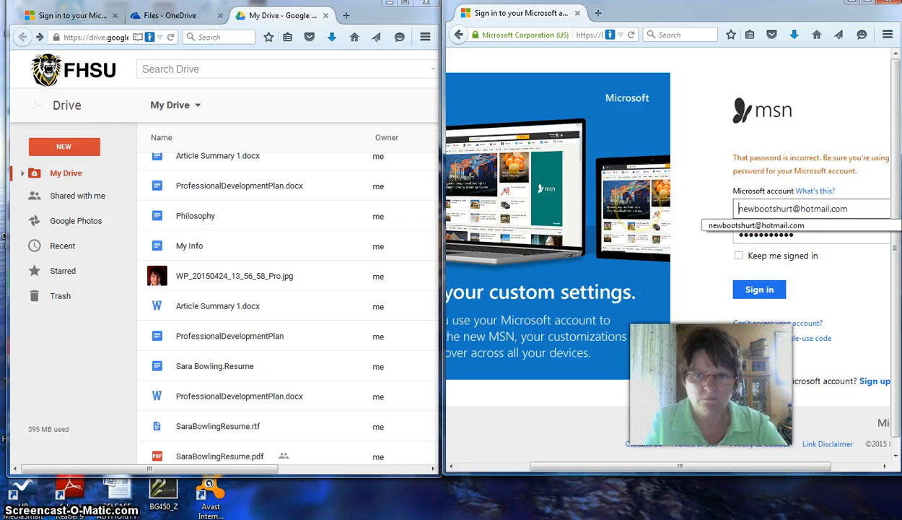
{"action": "left_click", "coordinate": [794, 233]}
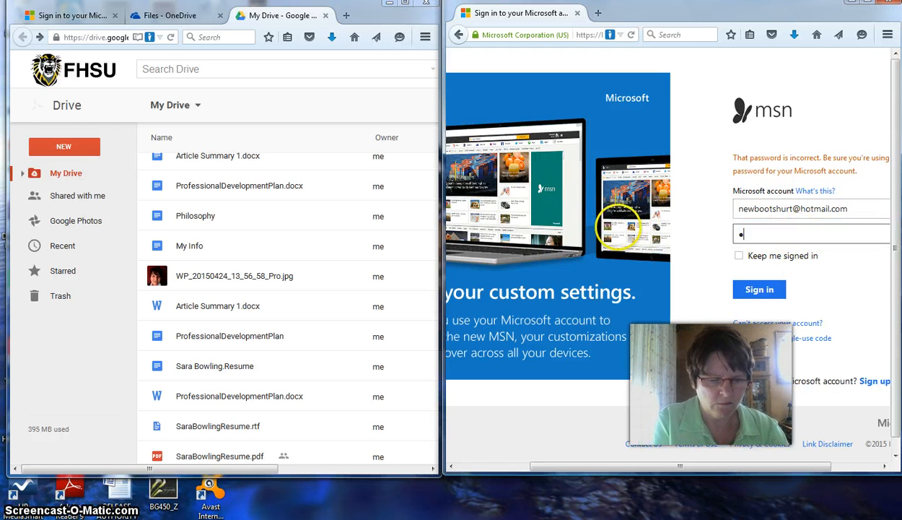
{"action": "type", "text": "password"}
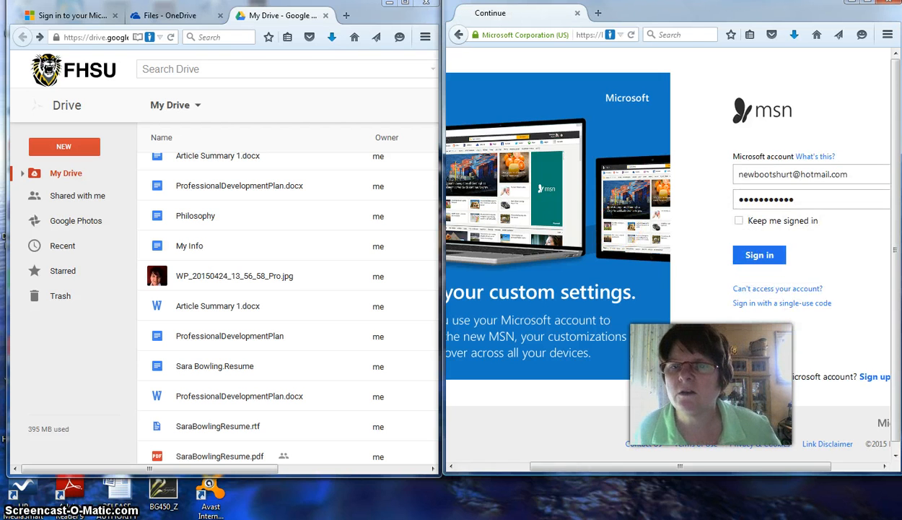
{"action": "left_click", "coordinate": [759, 254]}
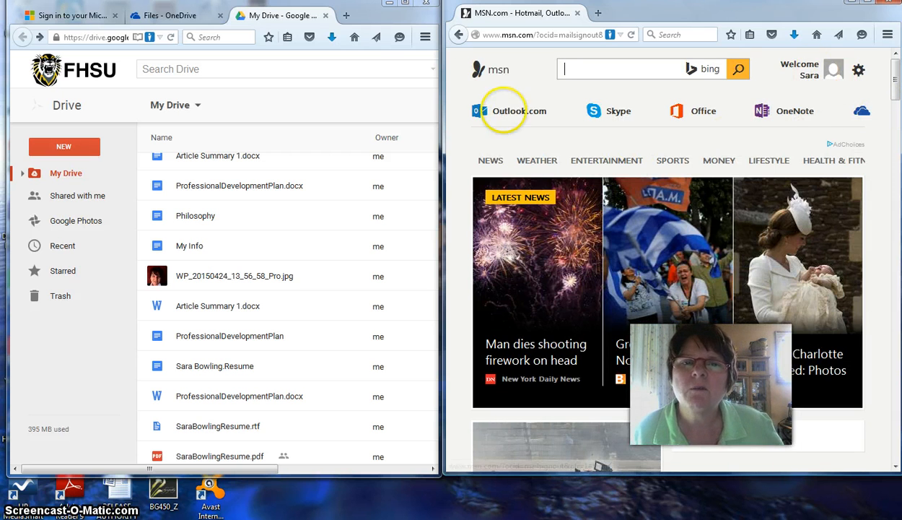
Open Outlook.com from MSN, show Drive files as thumbnails, and bring up the Google apps launcher
{"action": "left_click", "coordinate": [508, 110]}
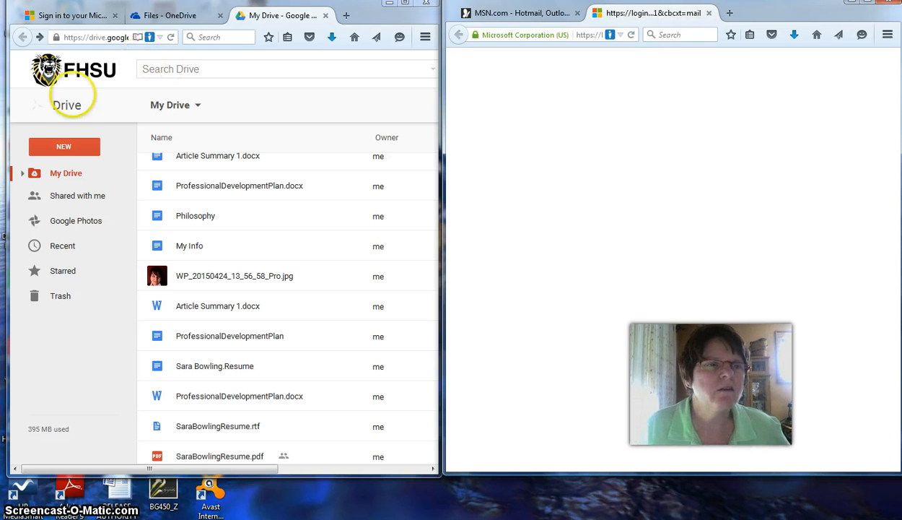
{"action": "mouse_move", "coordinate": [63, 133]}
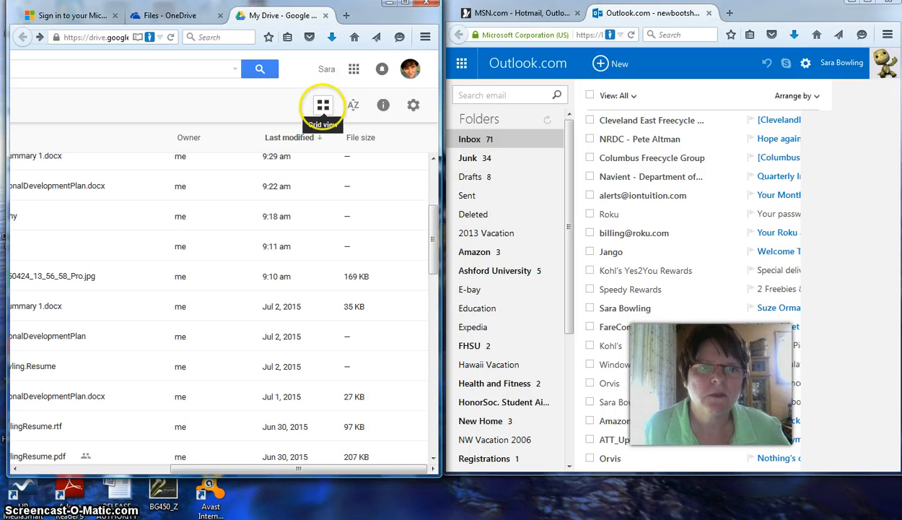
{"action": "left_click", "coordinate": [322, 104]}
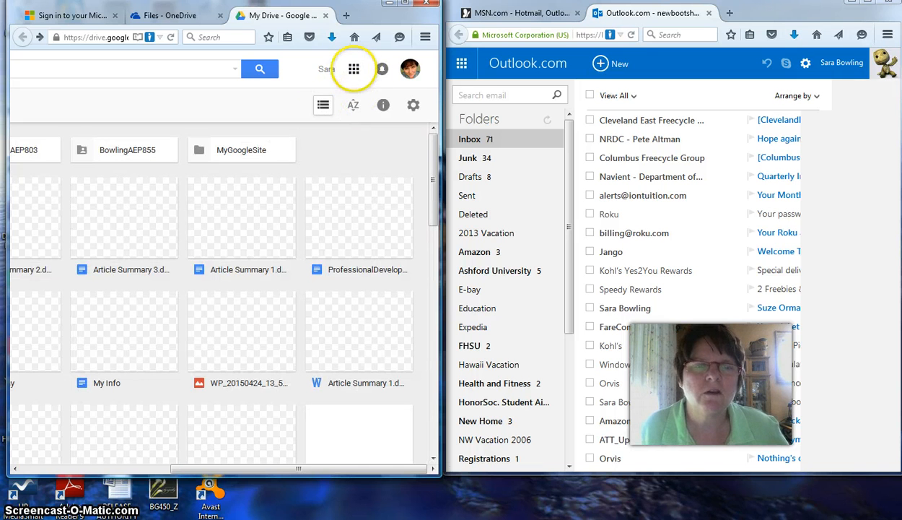
{"action": "left_click", "coordinate": [354, 69]}
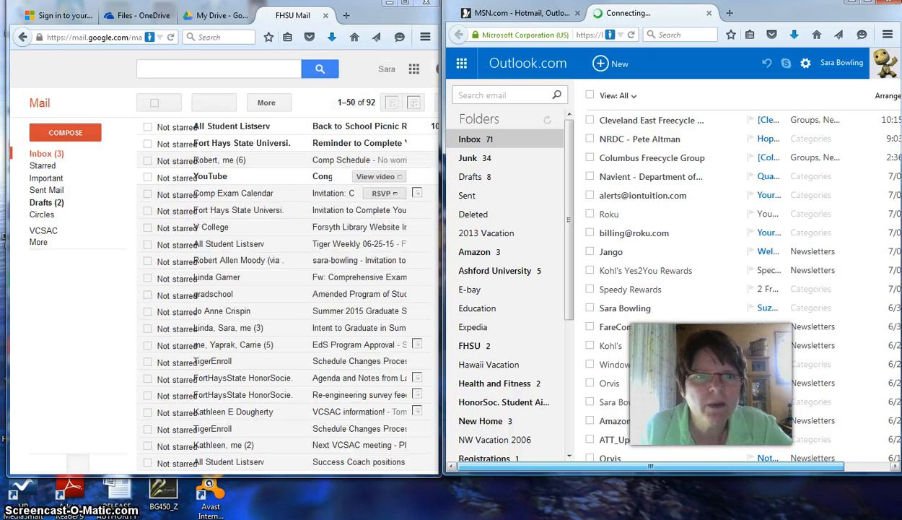
Open Google Drive from the Google apps launcher and OneDrive from the Microsoft app launcher
{"action": "left_click", "coordinate": [413, 69]}
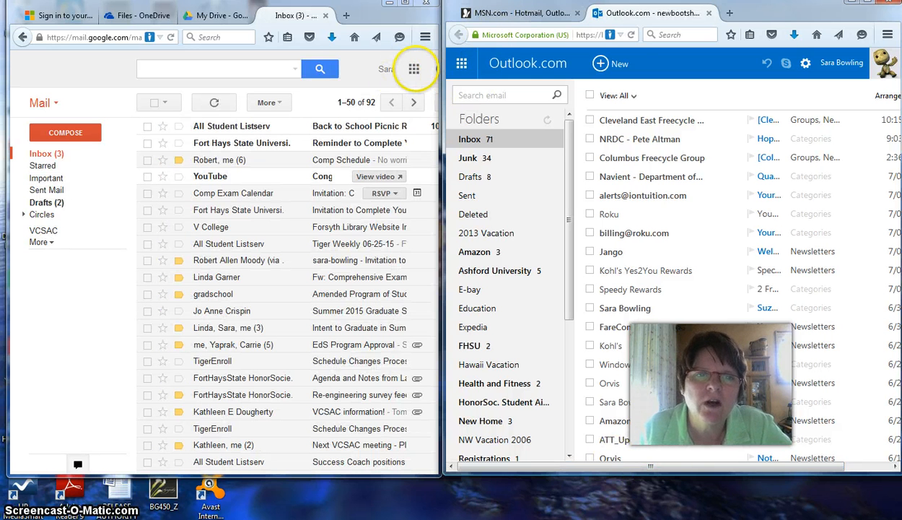
{"action": "left_click", "coordinate": [414, 69]}
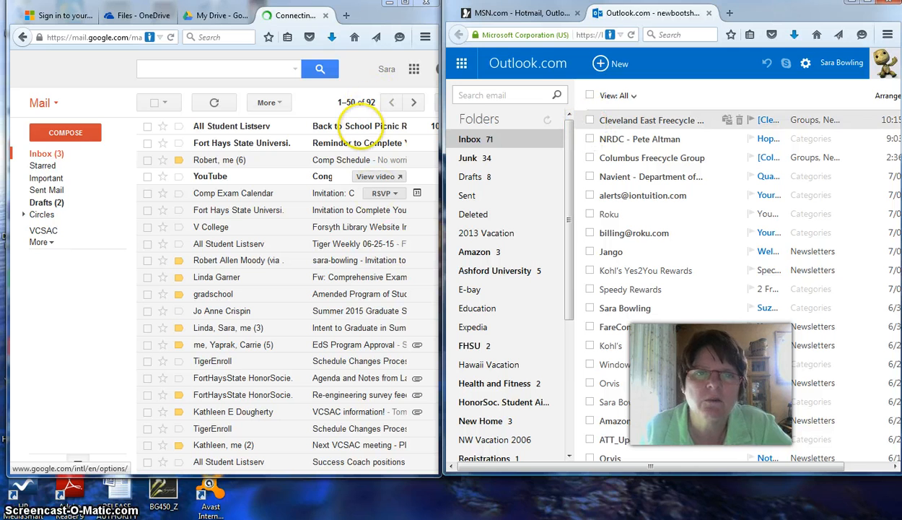
{"action": "left_click", "coordinate": [415, 69]}
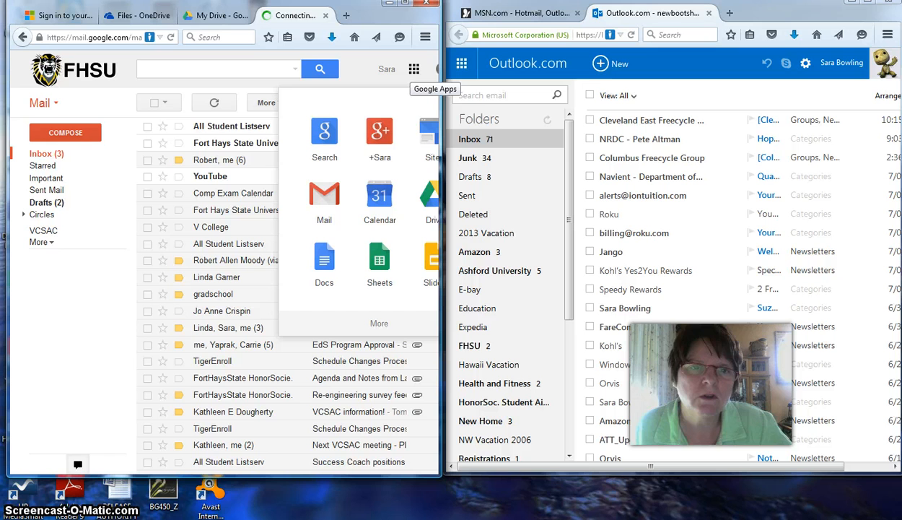
{"action": "left_click", "coordinate": [461, 63]}
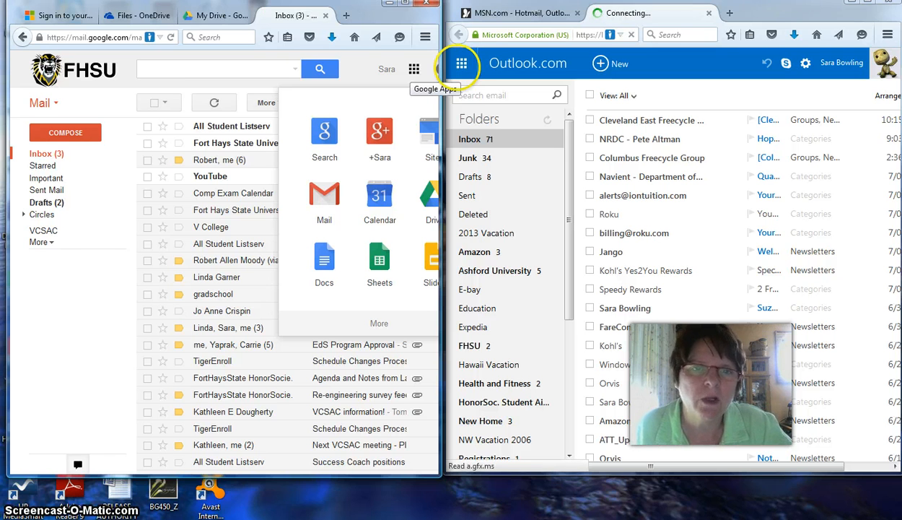
{"action": "left_click", "coordinate": [462, 64]}
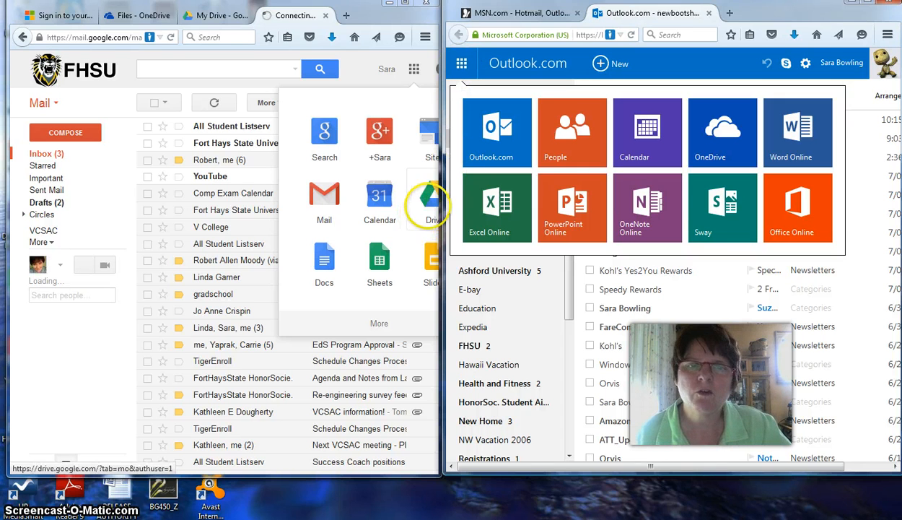
{"action": "left_click", "coordinate": [428, 203]}
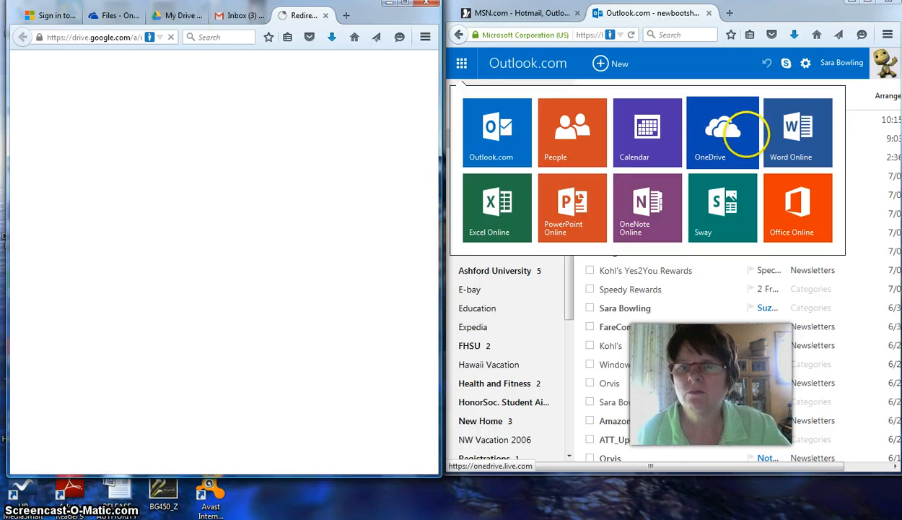
{"action": "left_click", "coordinate": [722, 133]}
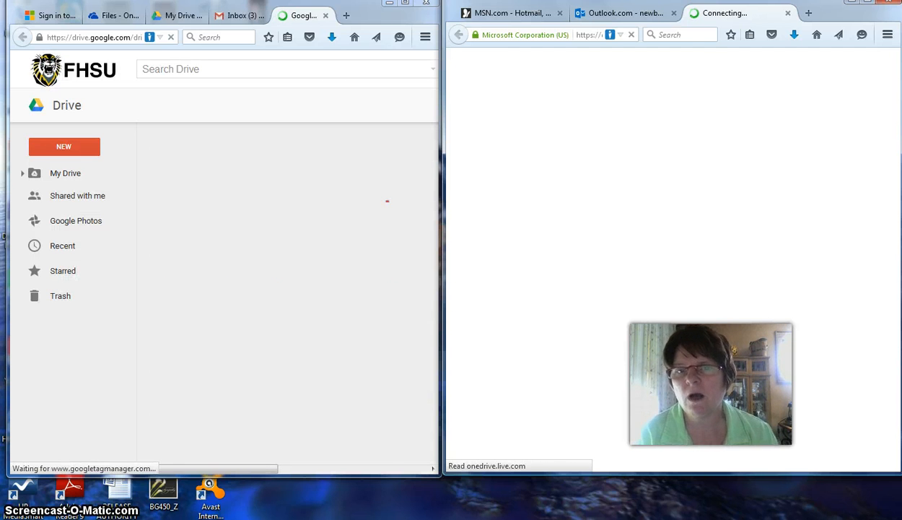
{"action": "left_click", "coordinate": [65, 173]}
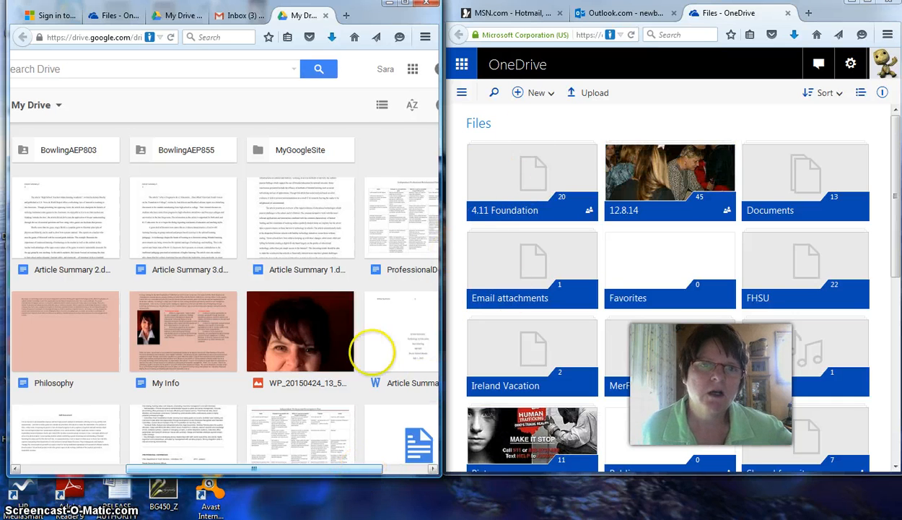
{"action": "mouse_move", "coordinate": [382, 104]}
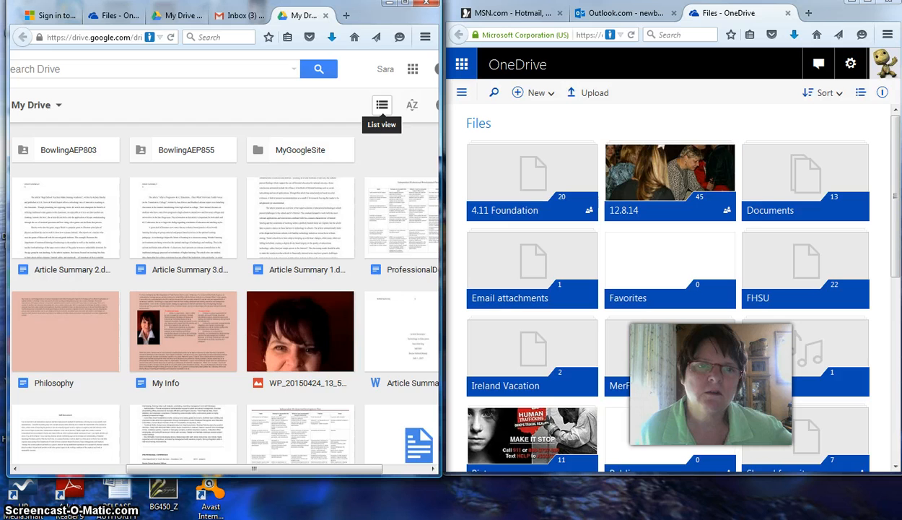
Show both Google Drive and OneDrive files as detailed lists with dates and sizes
{"action": "left_click", "coordinate": [382, 104]}
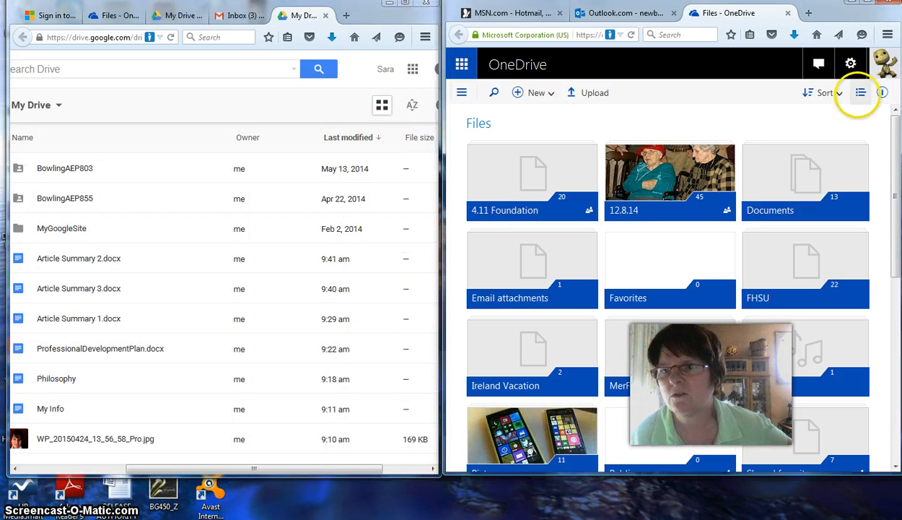
{"action": "left_click", "coordinate": [861, 92]}
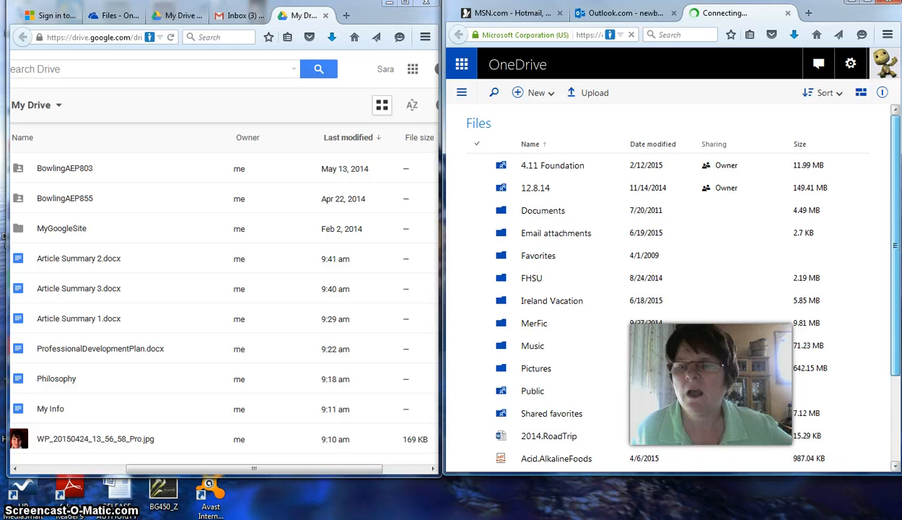
{"action": "scroll", "scroll_direction": "down", "scroll_amount": 3}
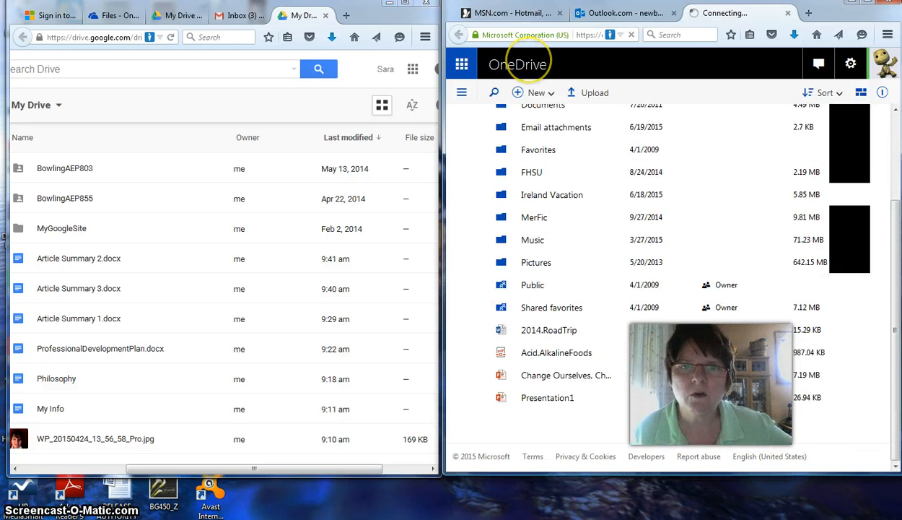
{"action": "mouse_move", "coordinate": [601, 69]}
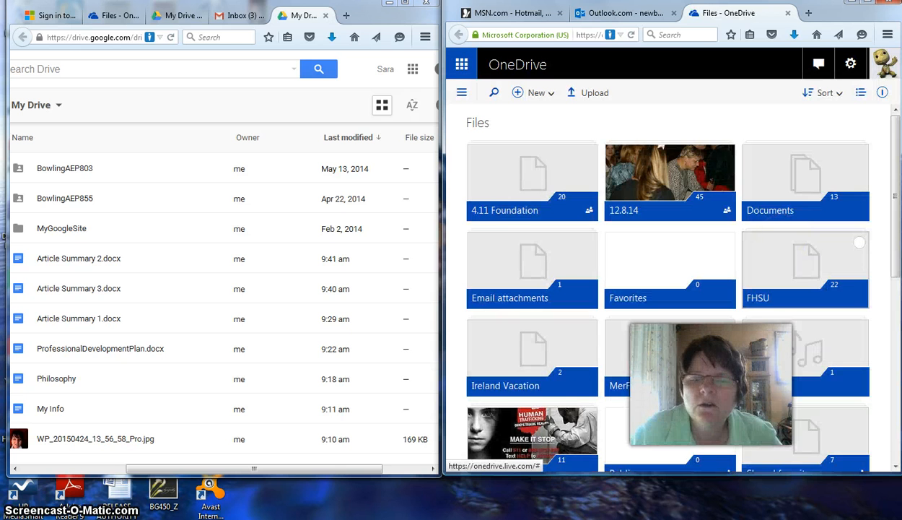
Scroll through the OneDrive file tiles and bring up the Office Online apps list
{"action": "scroll", "scroll_direction": "down", "scroll_amount": 3}
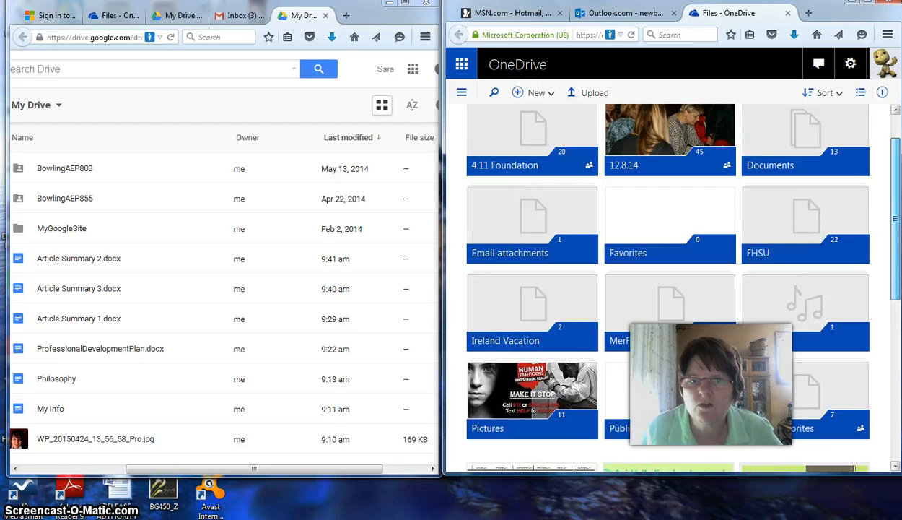
{"action": "scroll", "scroll_direction": "down", "scroll_amount": 3}
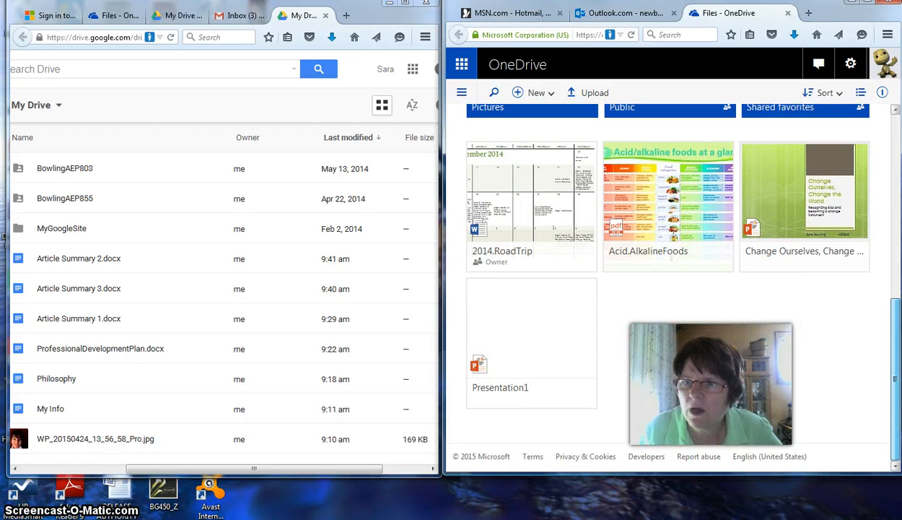
{"action": "scroll", "scroll_direction": "up", "scroll_amount": 3}
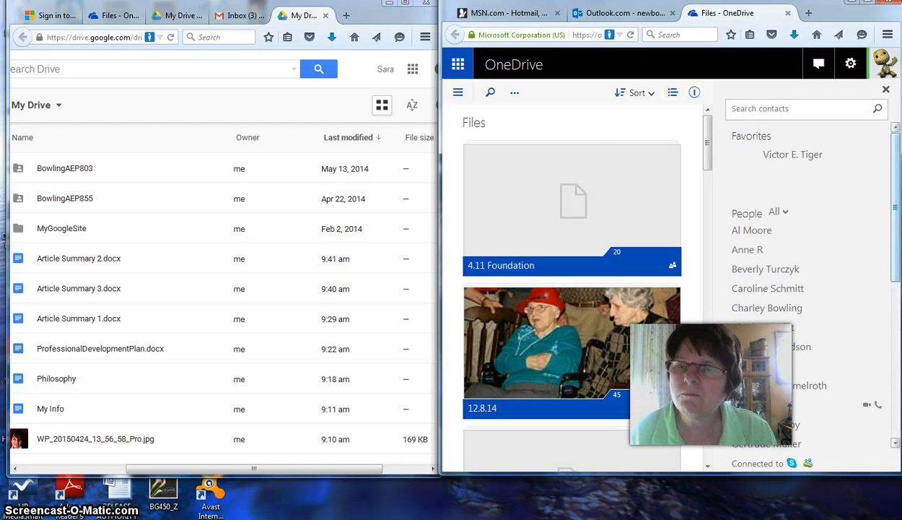
{"action": "scroll", "scroll_direction": "down", "scroll_amount": 3}
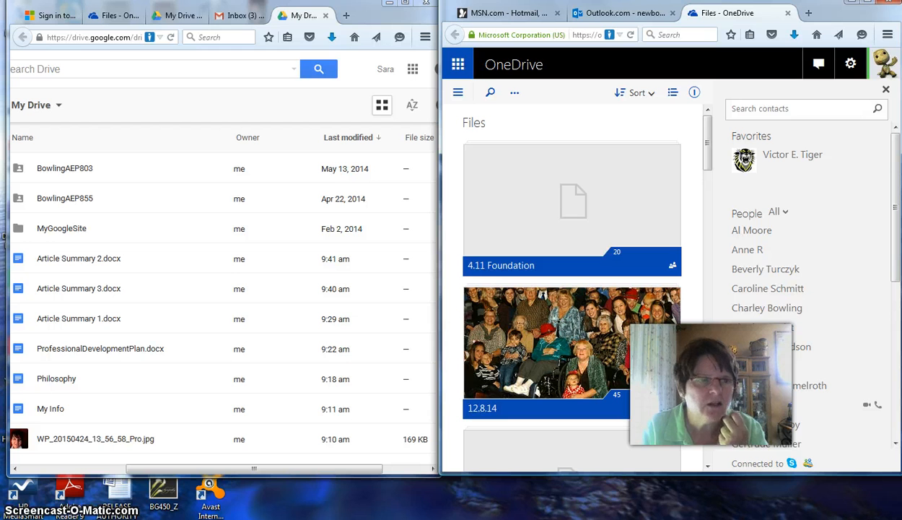
{"action": "left_click", "coordinate": [456, 64]}
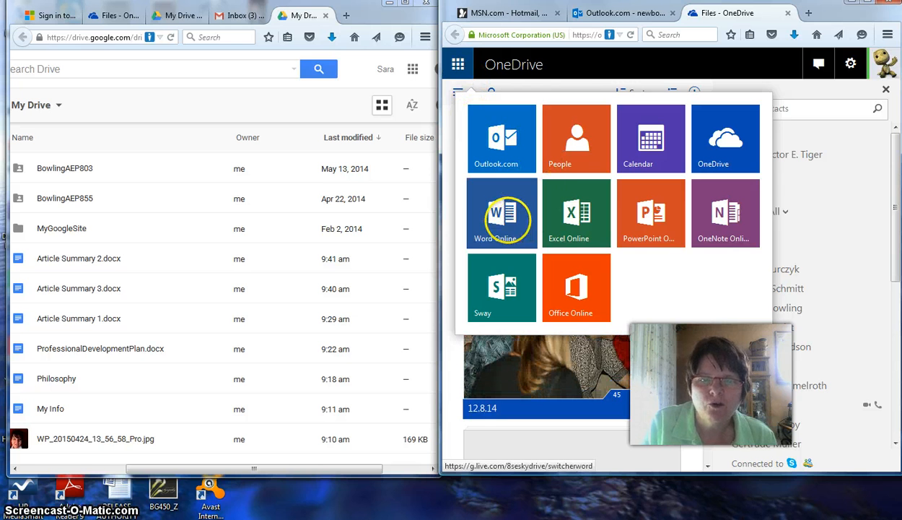
Launch Word Online's start page and show Google Drive's NEW item menu beside it
{"action": "left_click", "coordinate": [501, 212]}
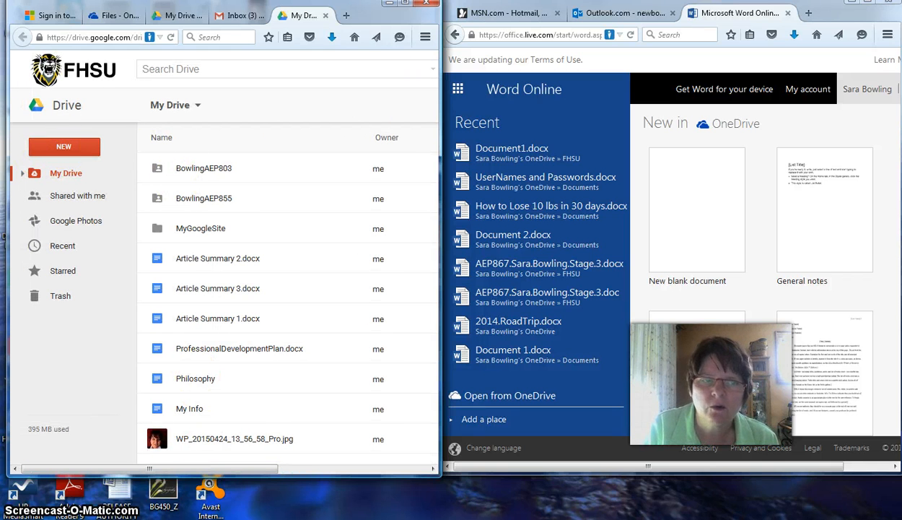
{"action": "left_click", "coordinate": [63, 148]}
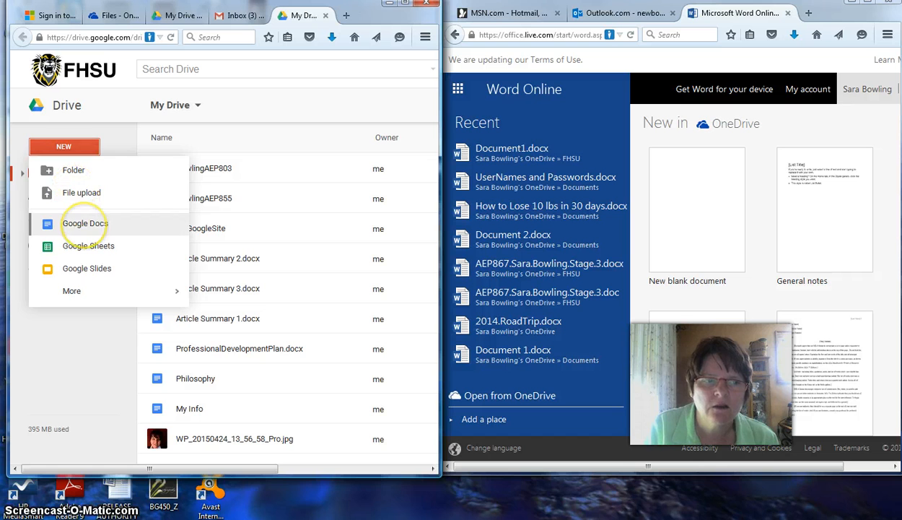
Create a new Google Docs document and a new blank Word Online document side by side
{"action": "left_click", "coordinate": [84, 223]}
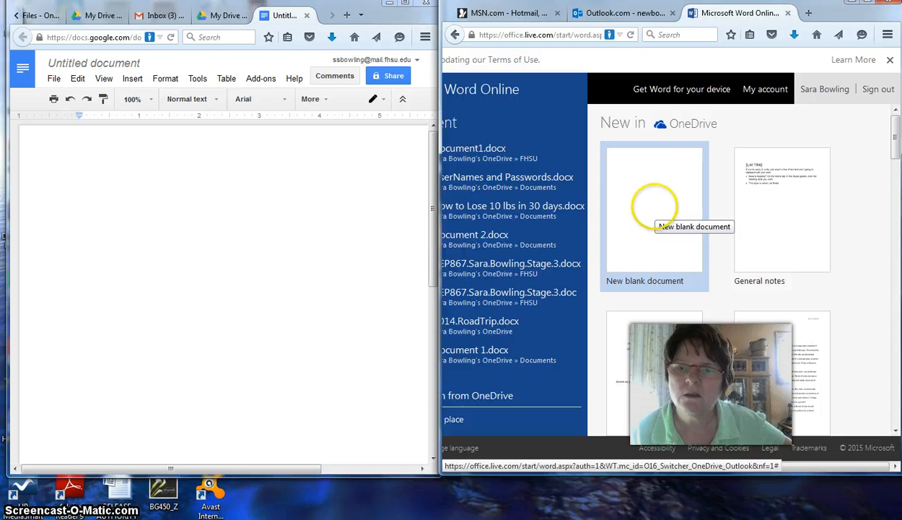
{"action": "left_click", "coordinate": [654, 209]}
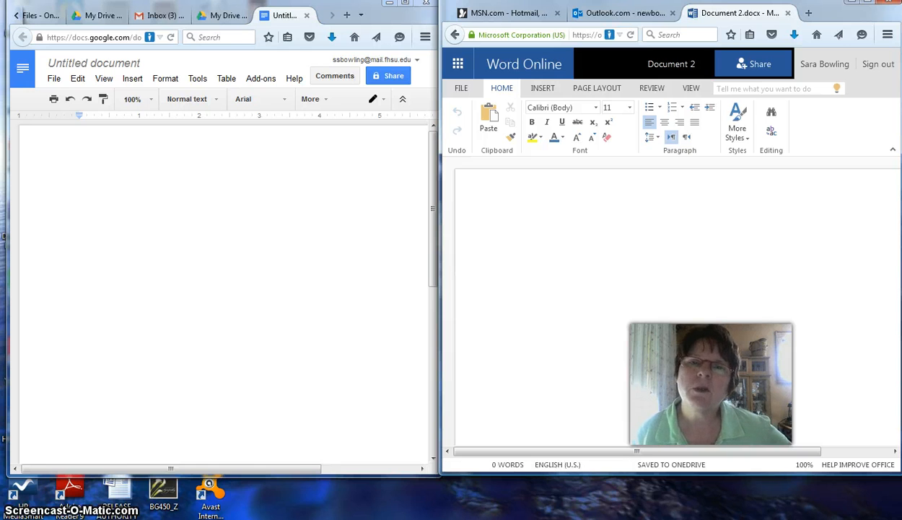
{"action": "left_click", "coordinate": [516, 235]}
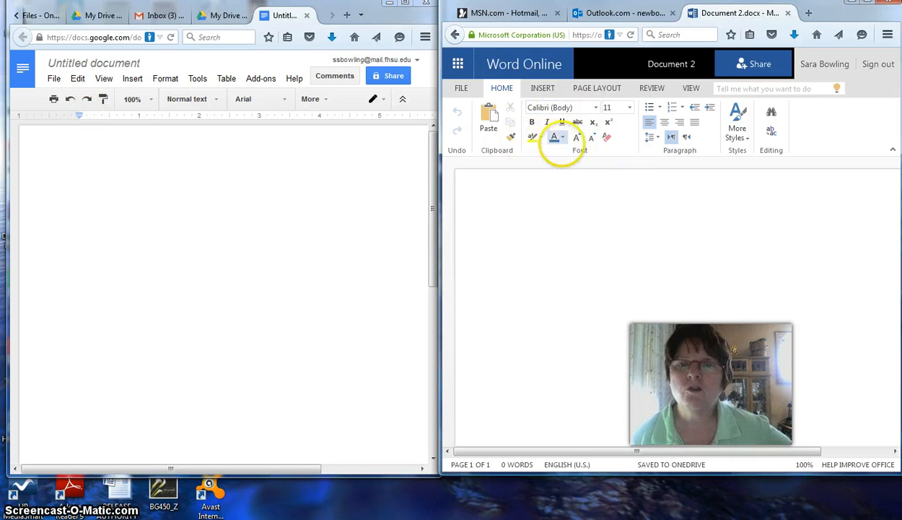
{"action": "left_click", "coordinate": [515, 235]}
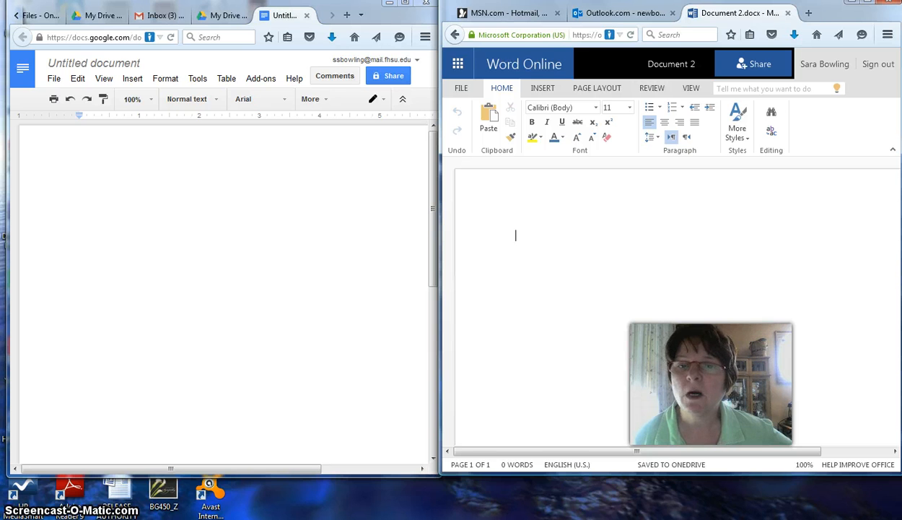
{"action": "mouse_move", "coordinate": [826, 158]}
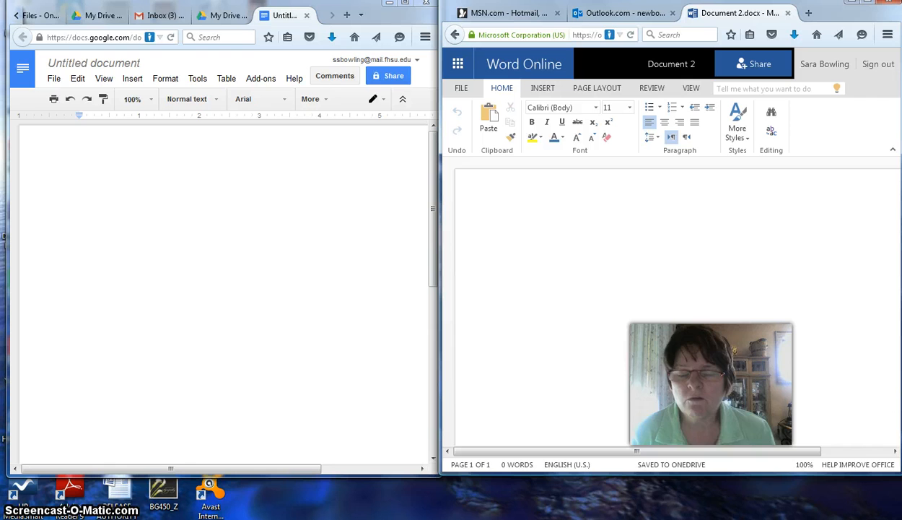
{"action": "left_click", "coordinate": [516, 235]}
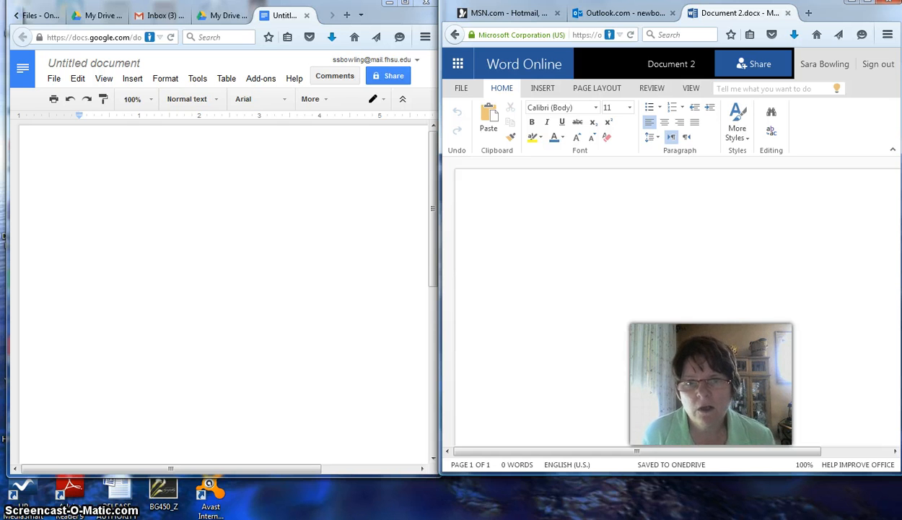
{"action": "left_click", "coordinate": [515, 234]}
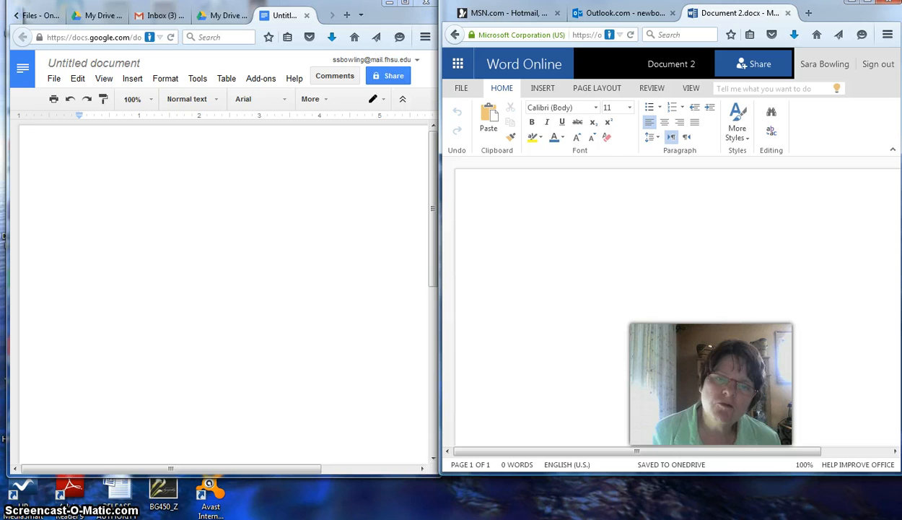
{"action": "left_click", "coordinate": [515, 236]}
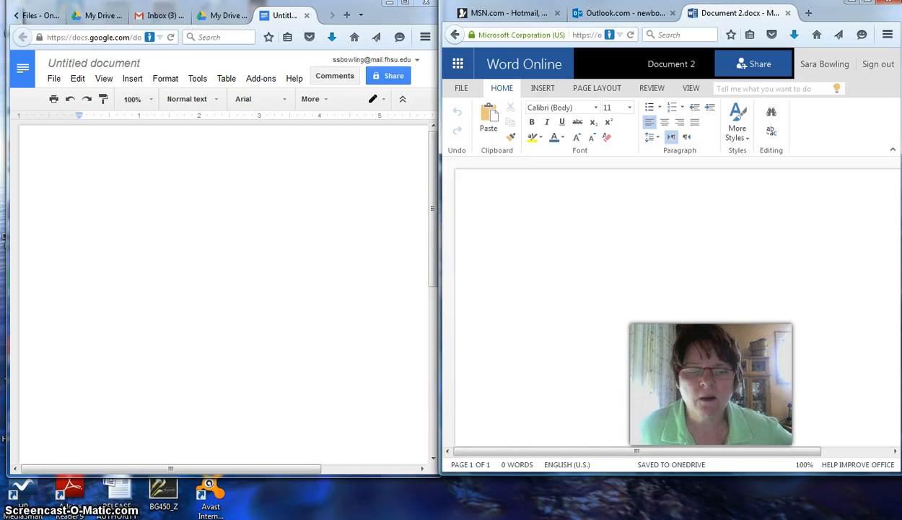
{"action": "left_click", "coordinate": [515, 234]}
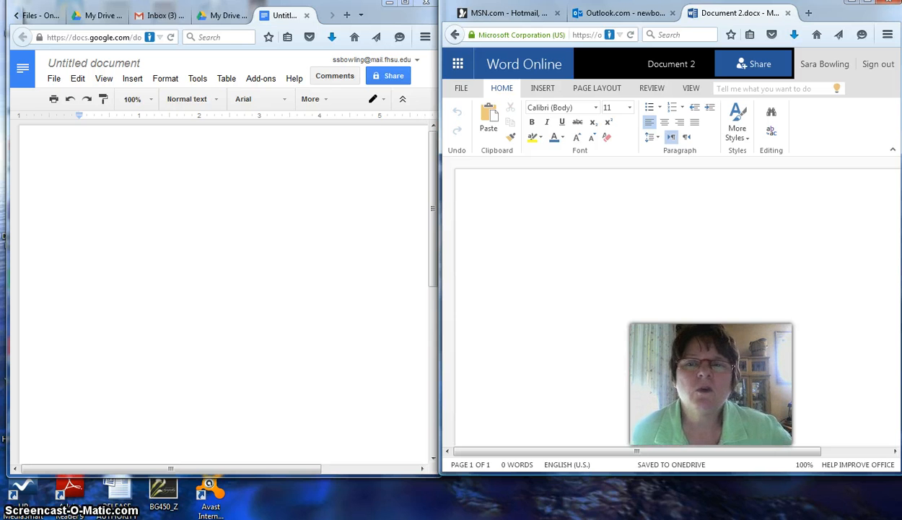
{"action": "left_click", "coordinate": [514, 234]}
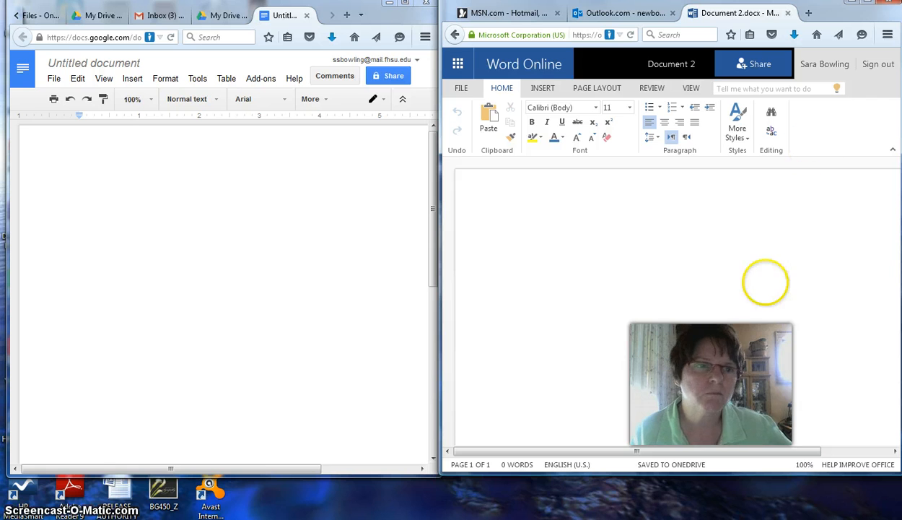
{"action": "mouse_move", "coordinate": [130, 142]}
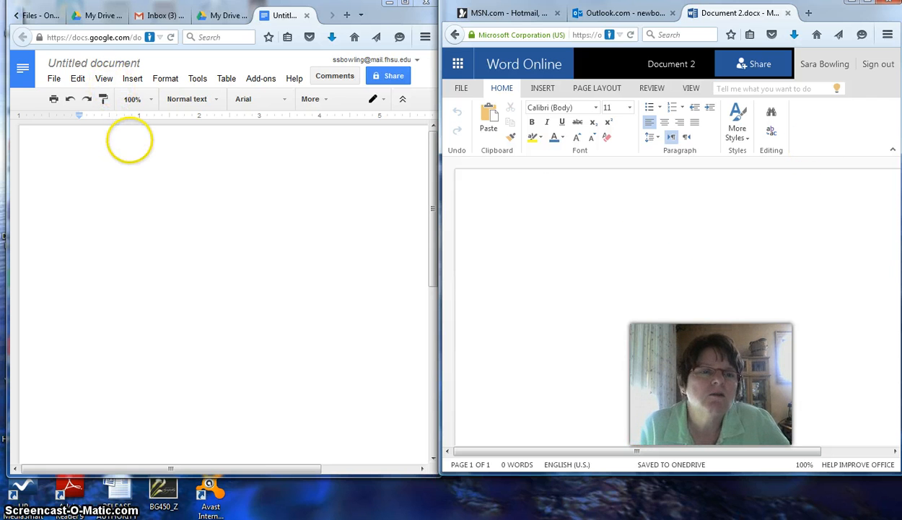
{"action": "mouse_move", "coordinate": [492, 165]}
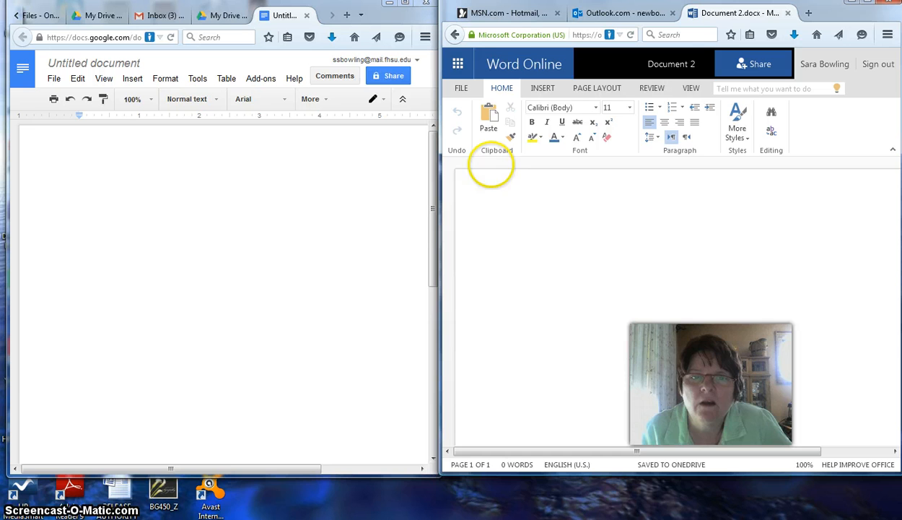
{"action": "left_click", "coordinate": [515, 233]}
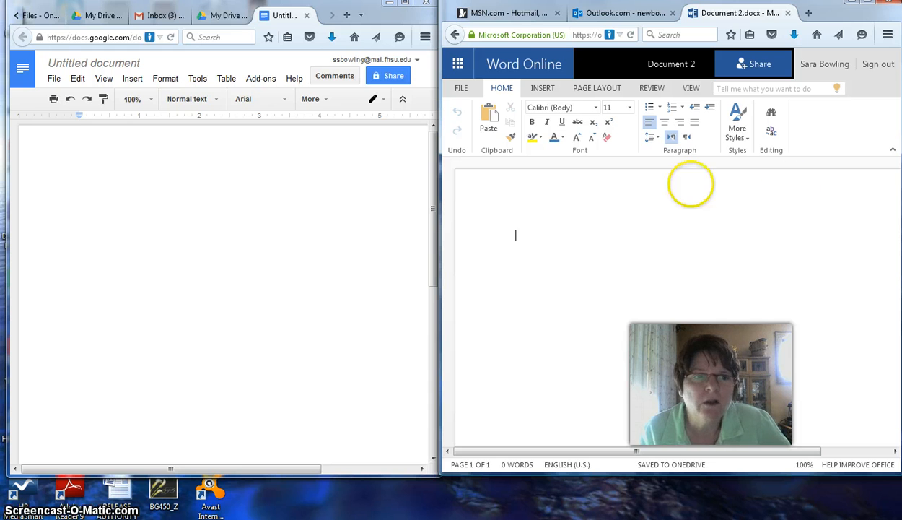
Search the Google Docs menus for 'landscape' and bring up the Page setup dialog
{"action": "left_click", "coordinate": [165, 78]}
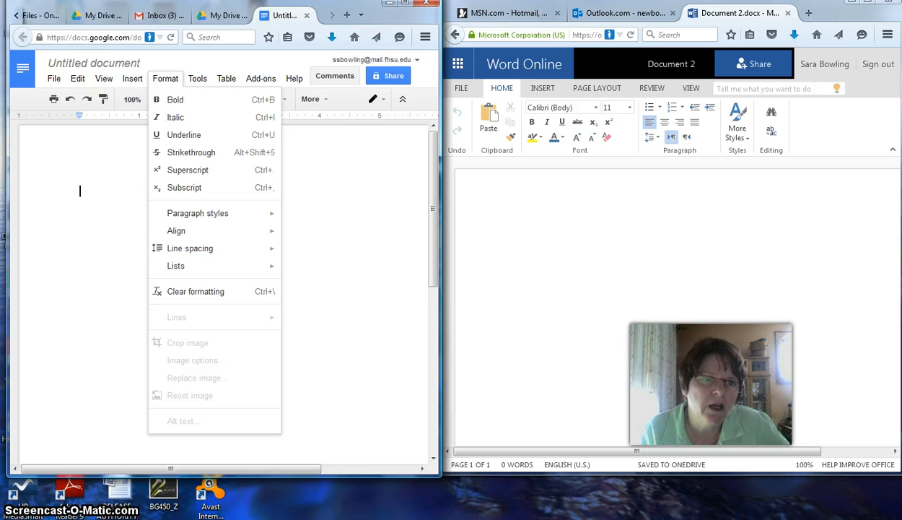
{"action": "mouse_move", "coordinate": [188, 171]}
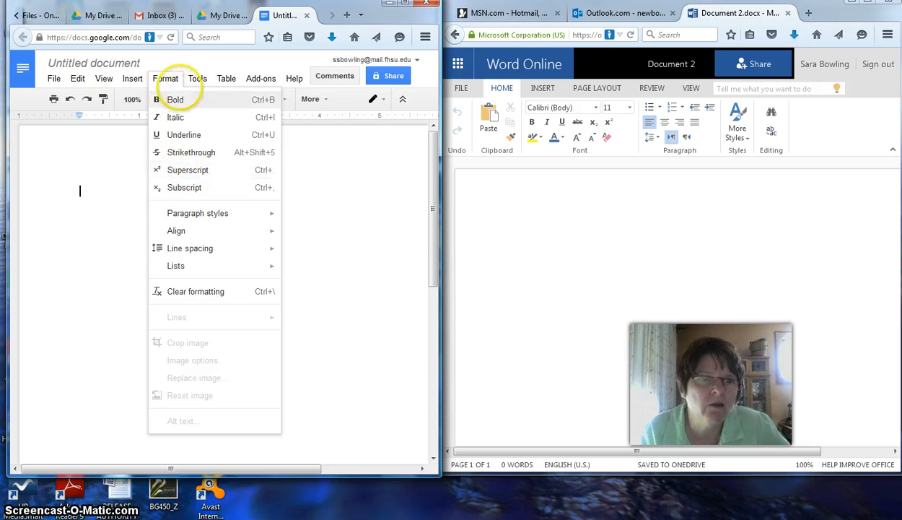
{"action": "mouse_move", "coordinate": [183, 187]}
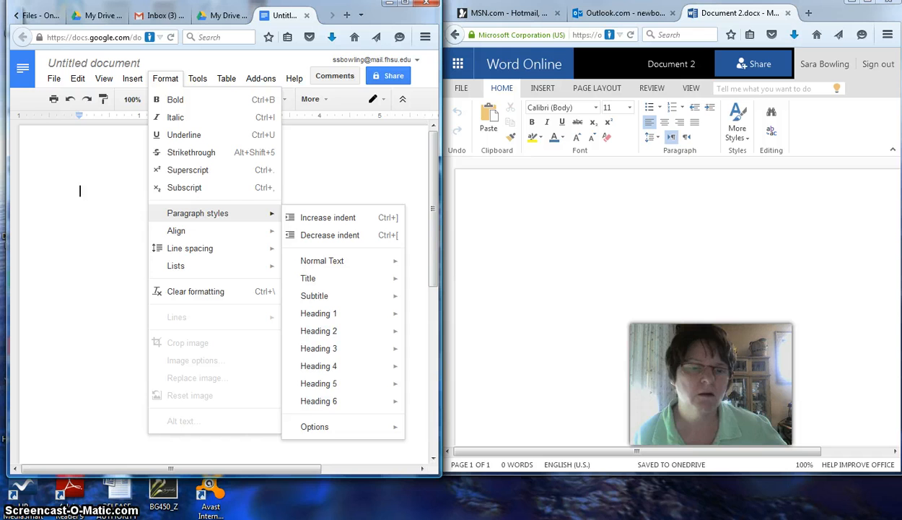
{"action": "left_click", "coordinate": [176, 231]}
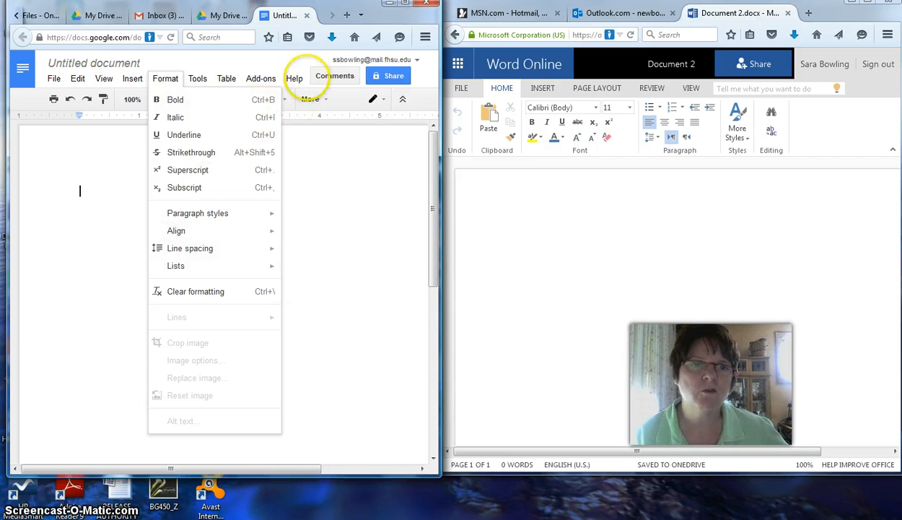
{"action": "left_click", "coordinate": [294, 78]}
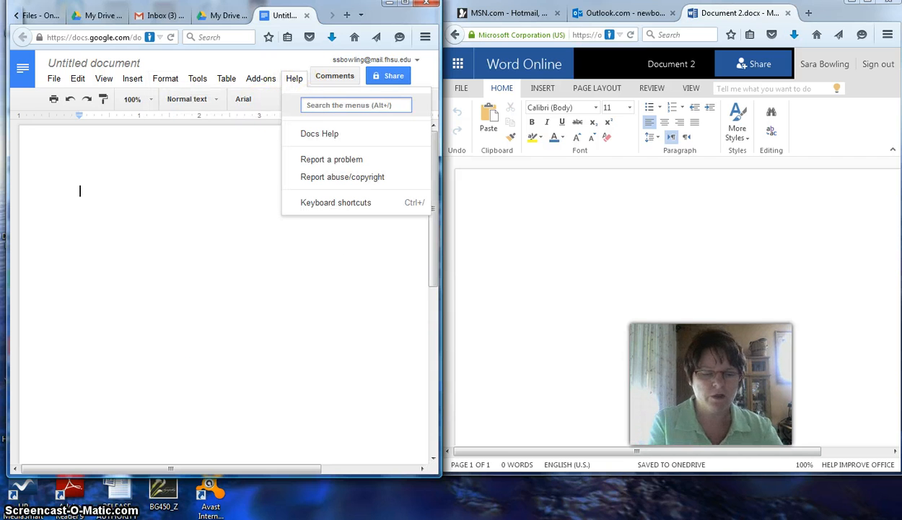
{"action": "type", "text": "landc"}
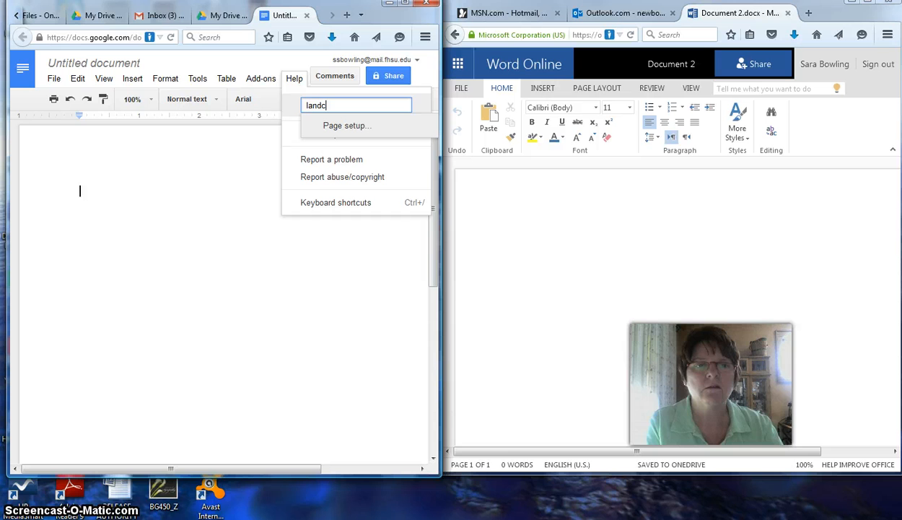
{"action": "type", "text": "scap"}
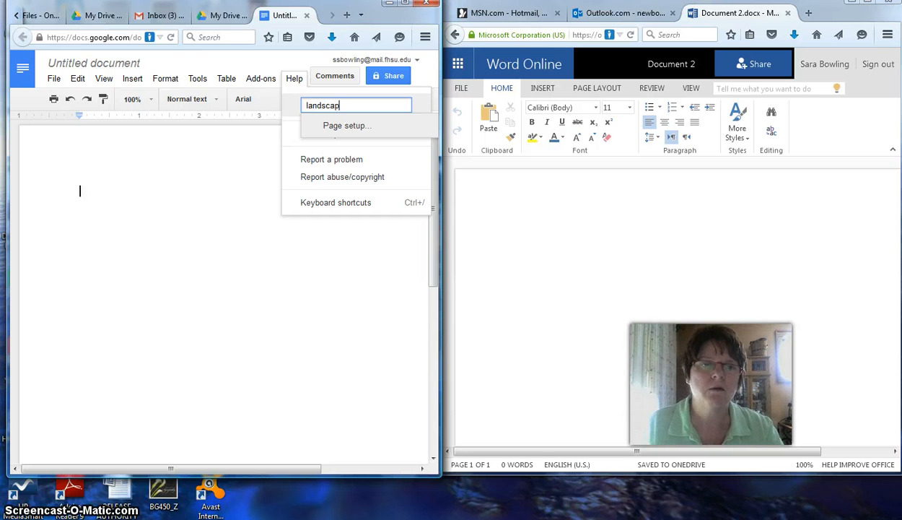
{"action": "type", "text": "e"}
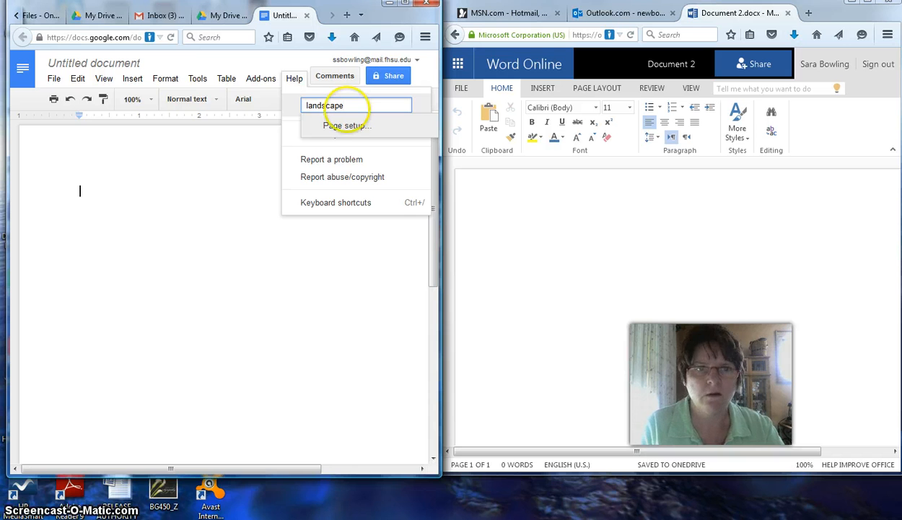
{"action": "left_click", "coordinate": [347, 124]}
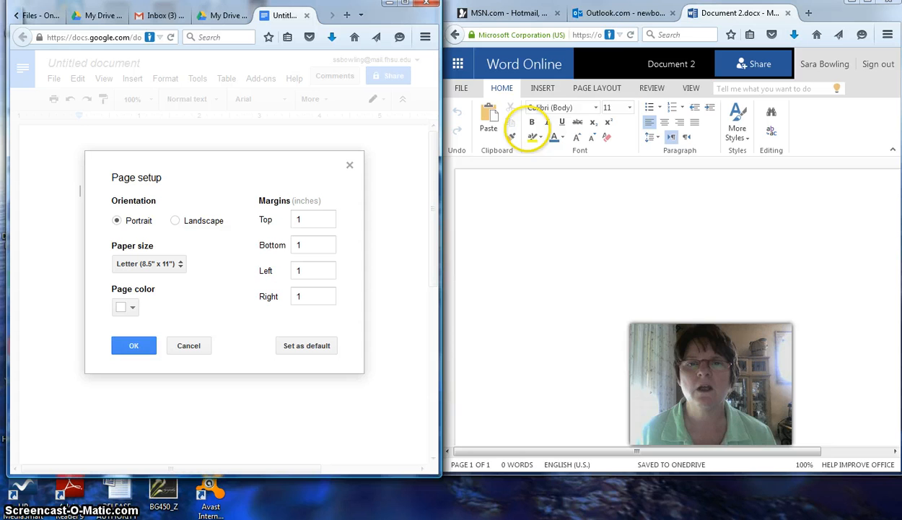
Review the Page Layout ribbon (margins, orientation, size), return to Home, then show the View ribbon
{"action": "left_click", "coordinate": [597, 88]}
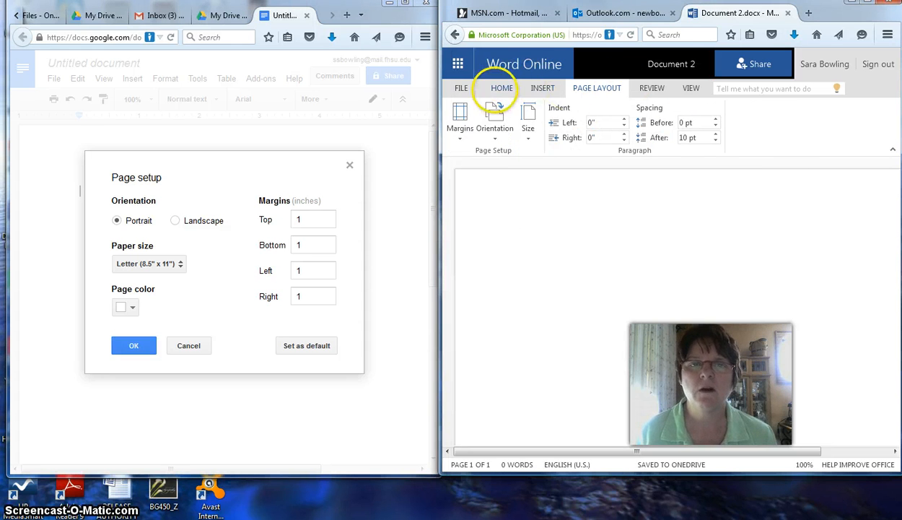
{"action": "left_click", "coordinate": [502, 88]}
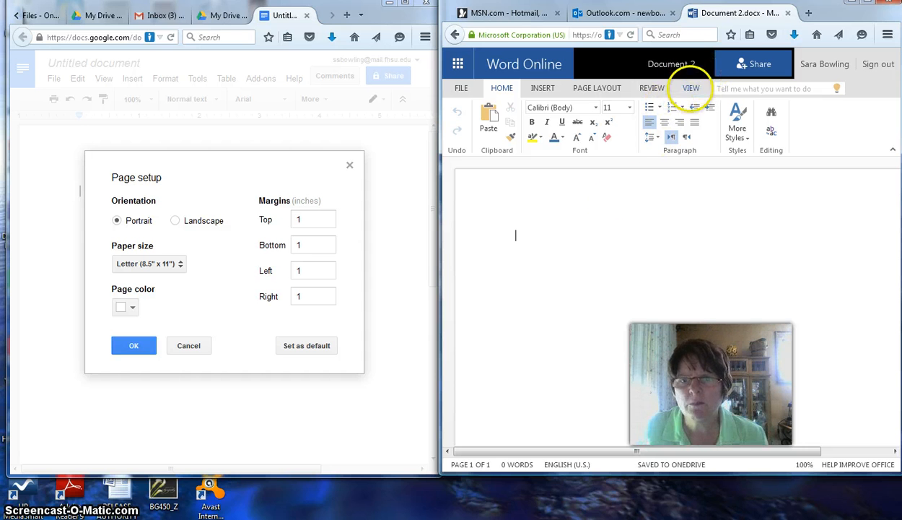
{"action": "left_click", "coordinate": [690, 88]}
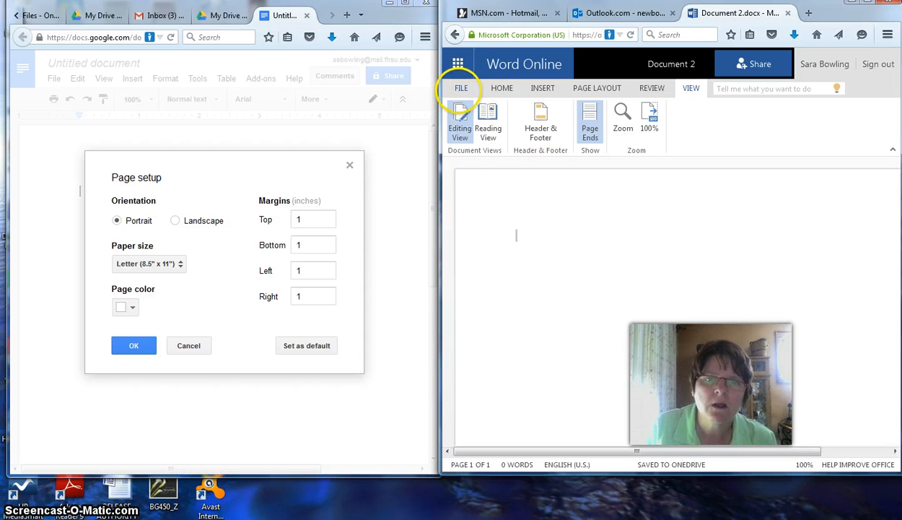
Open the AEP867 Stage 3 unit-of-study document from the File > Open recent documents list
{"action": "left_click", "coordinate": [461, 88]}
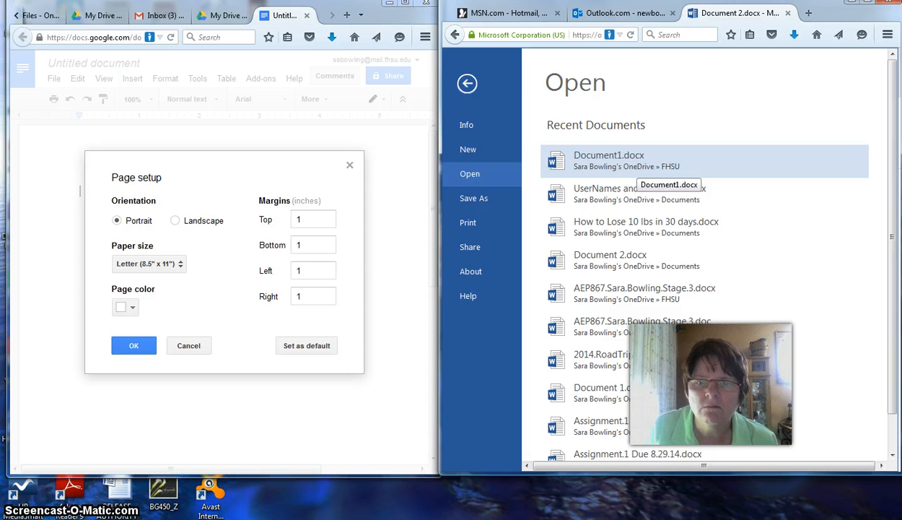
{"action": "mouse_move", "coordinate": [618, 293]}
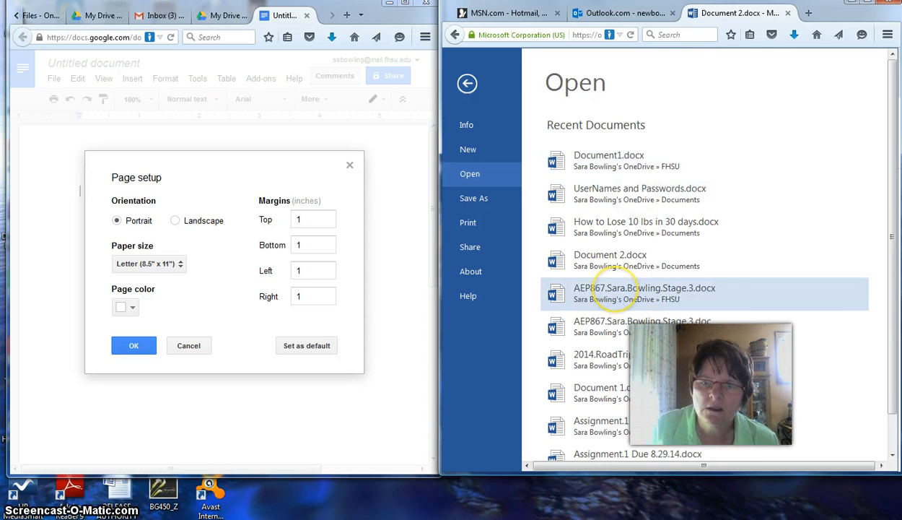
{"action": "left_click", "coordinate": [646, 293]}
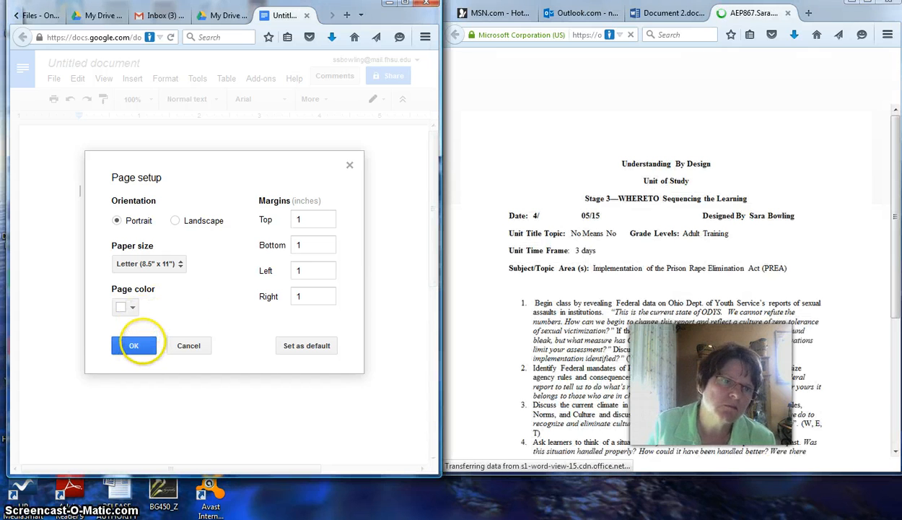
Choose Edit in Word for the Stage 3 document and confirm 'I have Office', ending in a Word-not-found error
{"action": "left_click", "coordinate": [133, 345]}
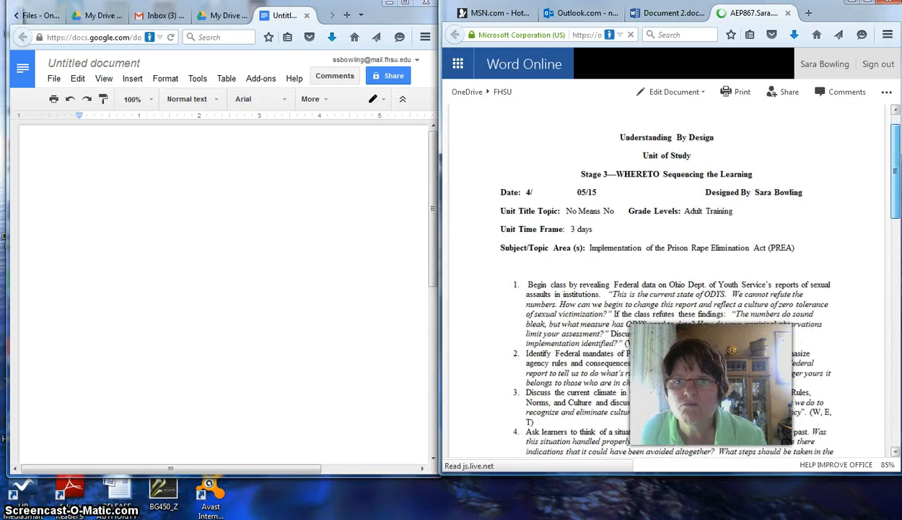
{"action": "left_click", "coordinate": [670, 92]}
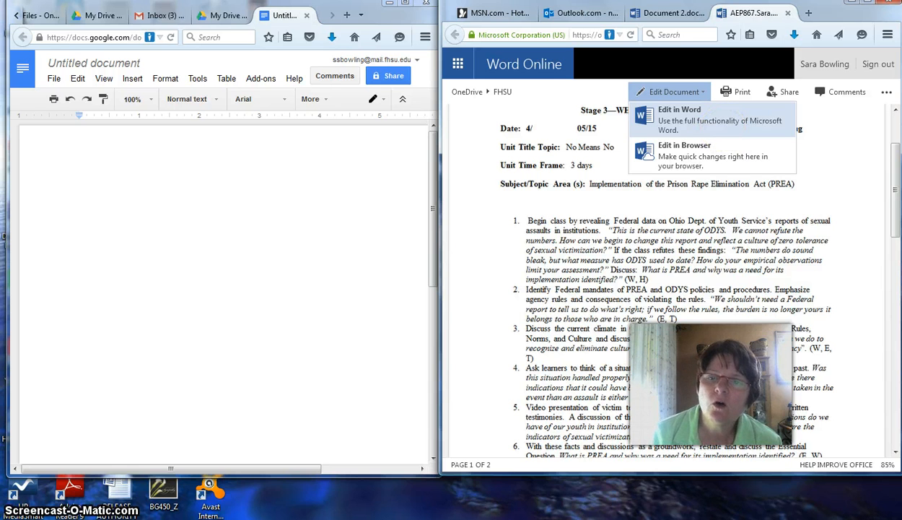
{"action": "left_click", "coordinate": [680, 109]}
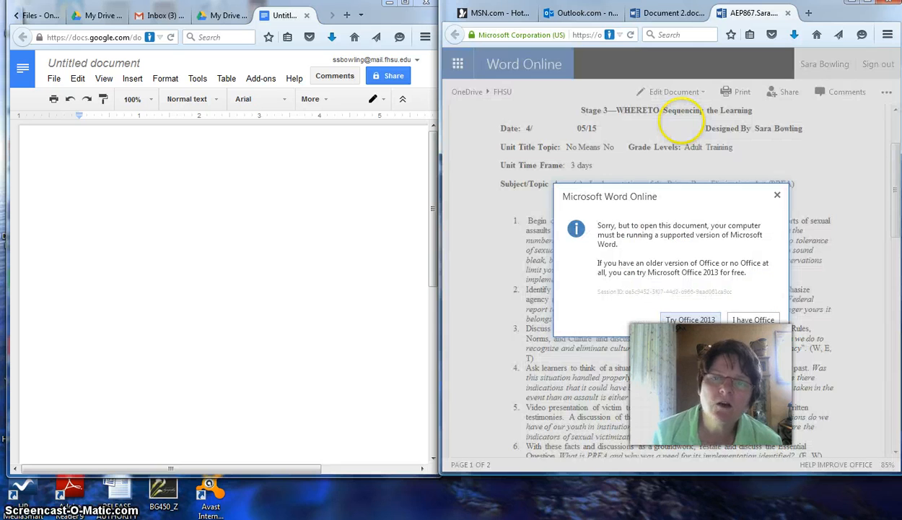
{"action": "left_click", "coordinate": [753, 320]}
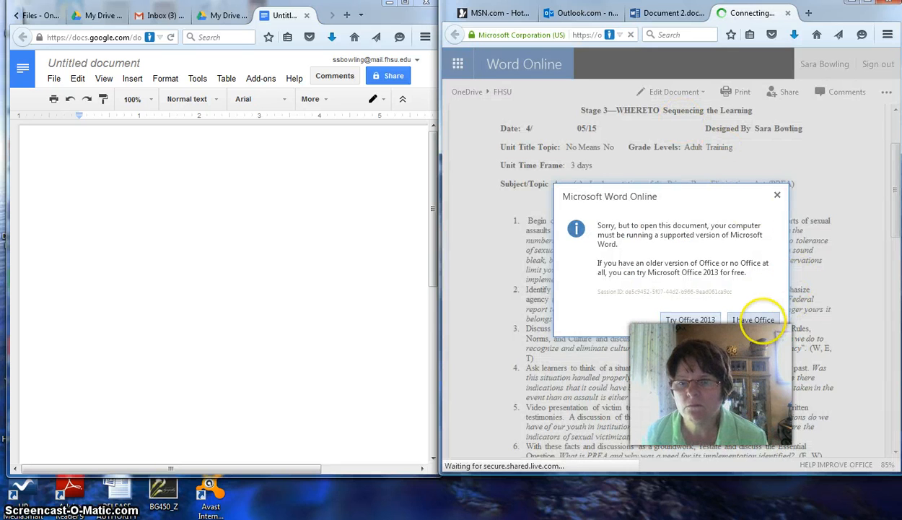
{"action": "left_click", "coordinate": [755, 321]}
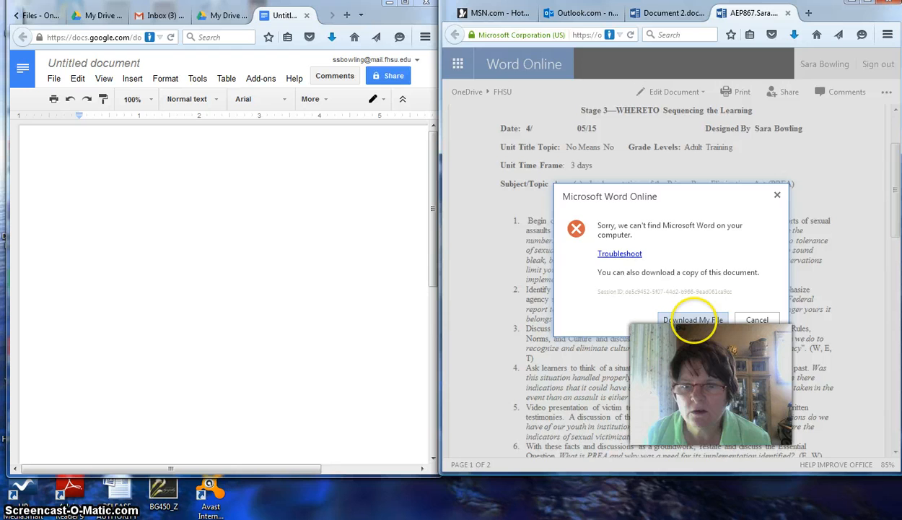
Dismiss the error and choose Edit in Browser for the Stage 3 document
{"action": "left_click", "coordinate": [692, 320]}
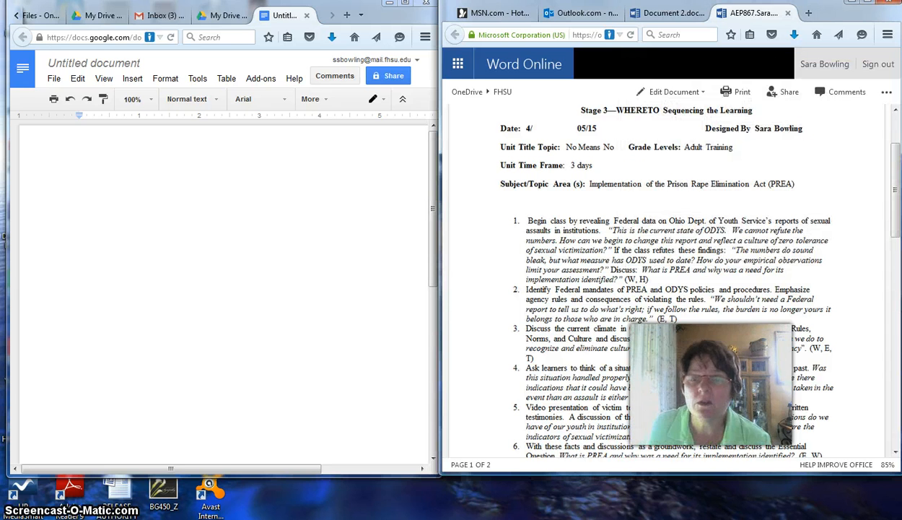
{"action": "left_click", "coordinate": [673, 93]}
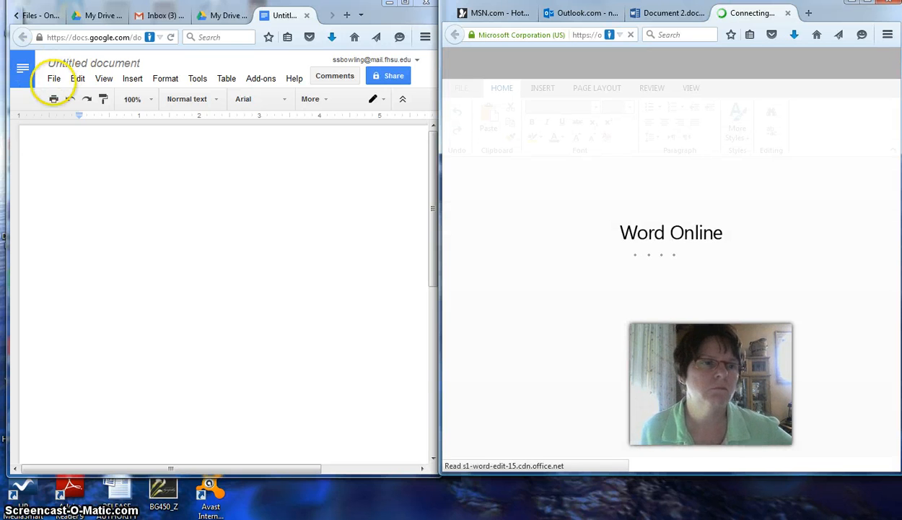
While Word Online loads the editor, open Article Summary 2.docx from the Google Drive file list
{"action": "left_click", "coordinate": [53, 78]}
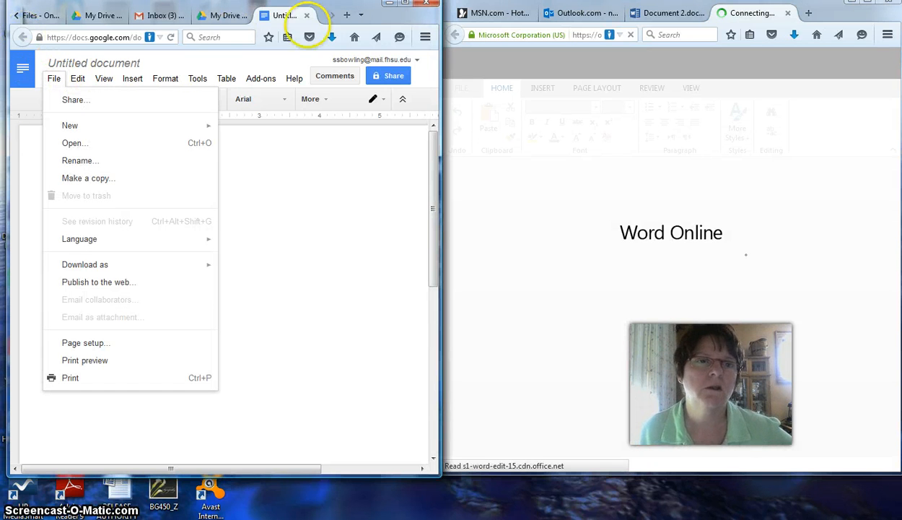
{"action": "left_click", "coordinate": [222, 15]}
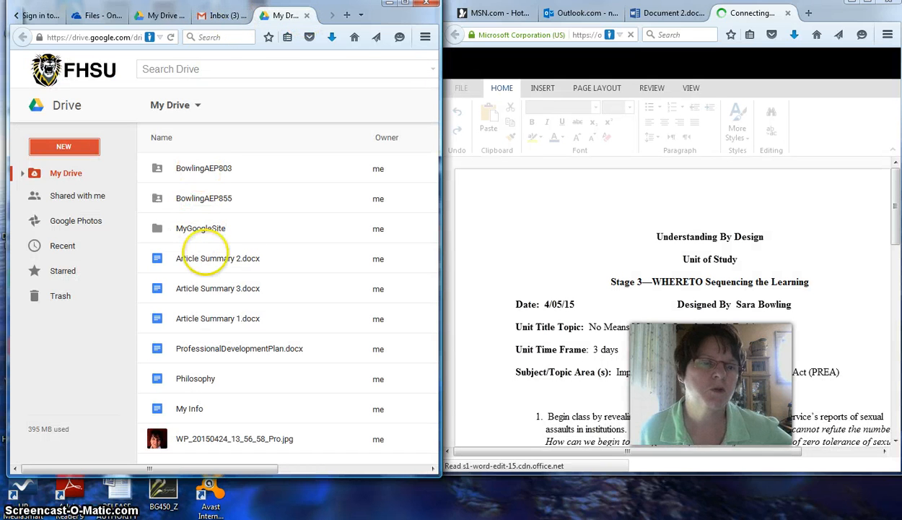
{"action": "mouse_move", "coordinate": [211, 318]}
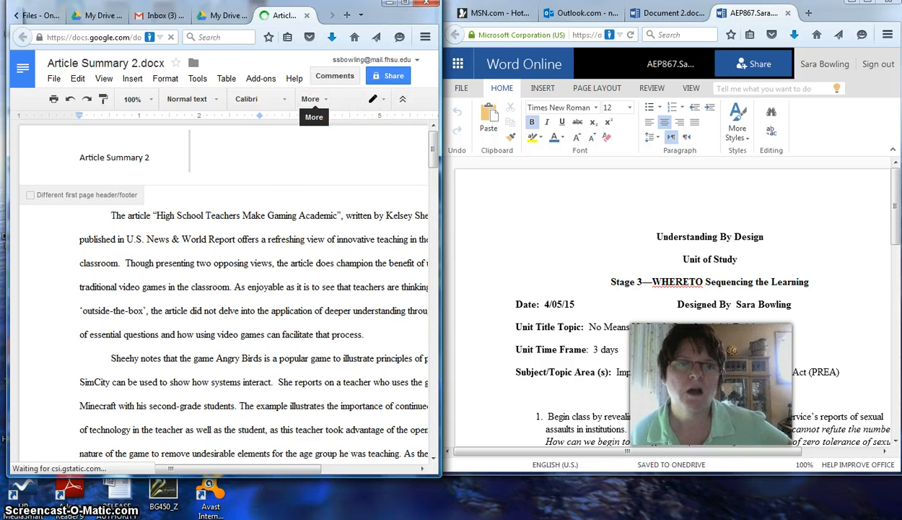
{"action": "left_click", "coordinate": [372, 99]}
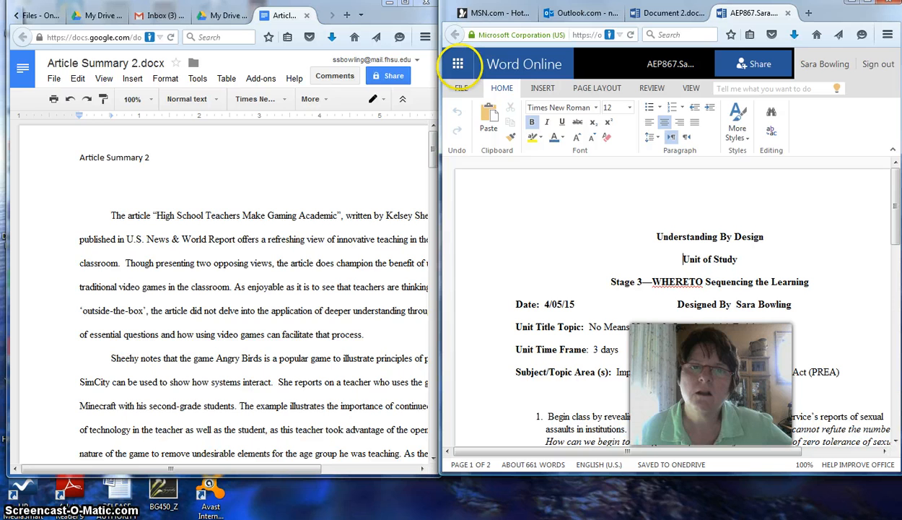
Launch Excel Online from the Office app grid and create a new blank workbook (Book 3)
{"action": "left_click", "coordinate": [458, 63]}
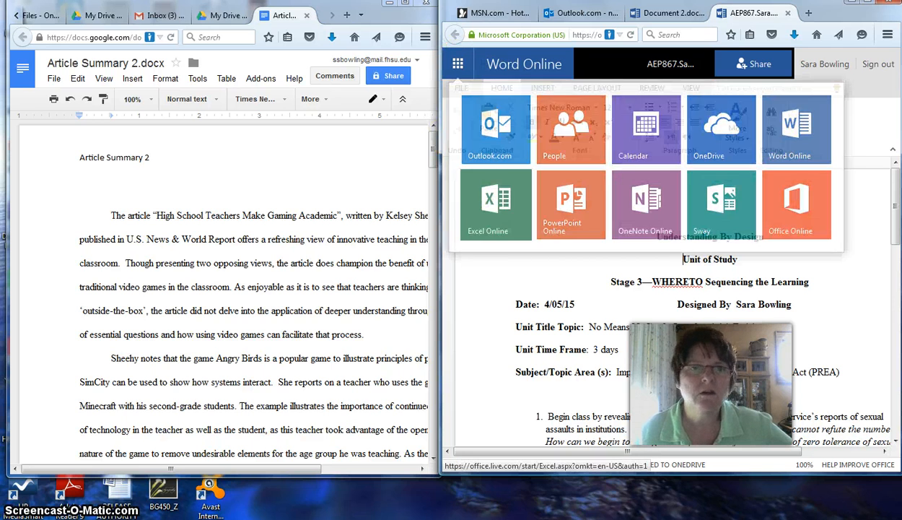
{"action": "left_click", "coordinate": [497, 205]}
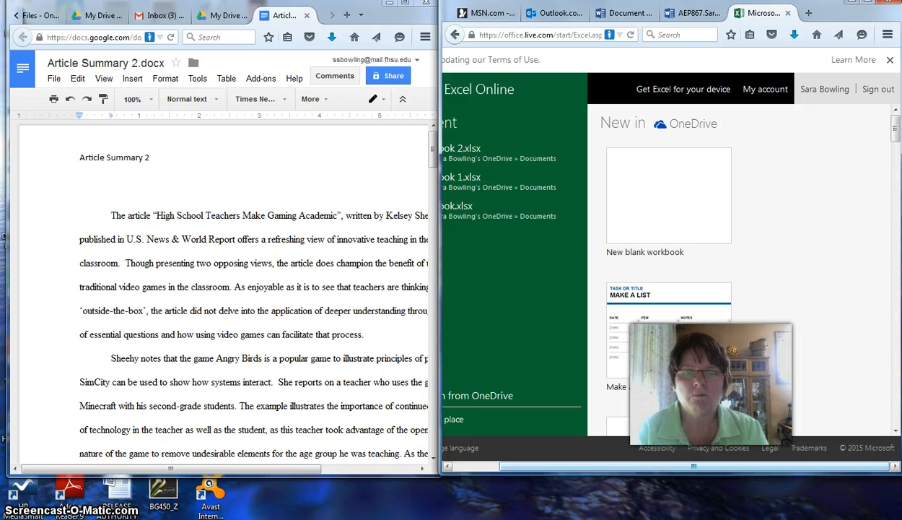
{"action": "mouse_move", "coordinate": [667, 195]}
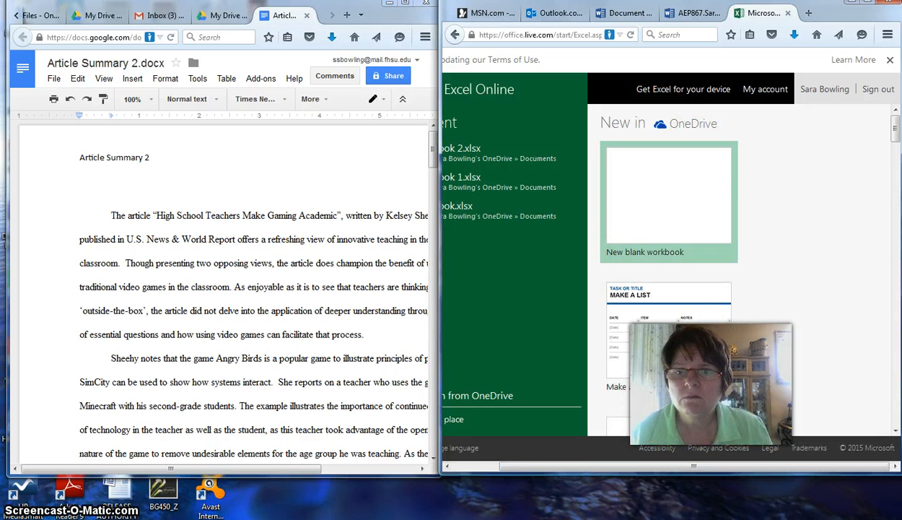
{"action": "left_click", "coordinate": [667, 195]}
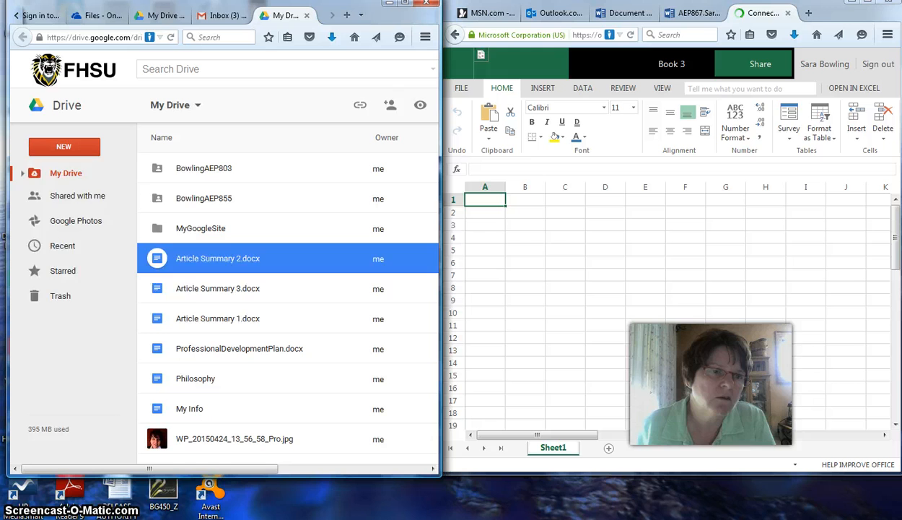
Use Drive's NEW menu to create an untitled Google Sheets spreadsheet
{"action": "left_click", "coordinate": [64, 147]}
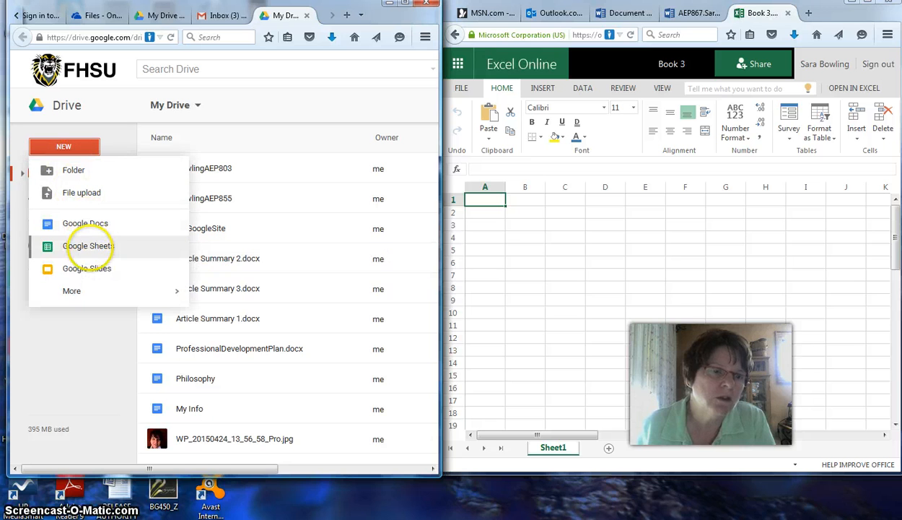
{"action": "left_click", "coordinate": [90, 246]}
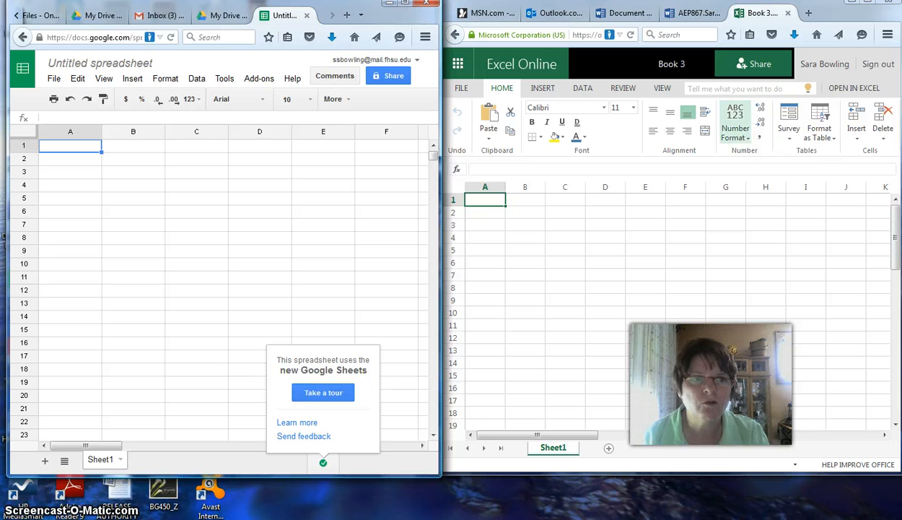
{"action": "left_click", "coordinate": [53, 78]}
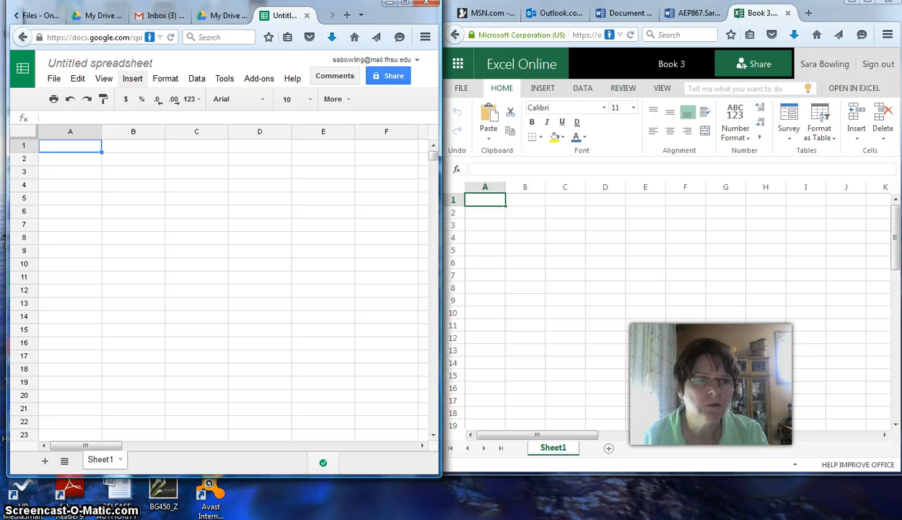
{"action": "left_click", "coordinate": [132, 78]}
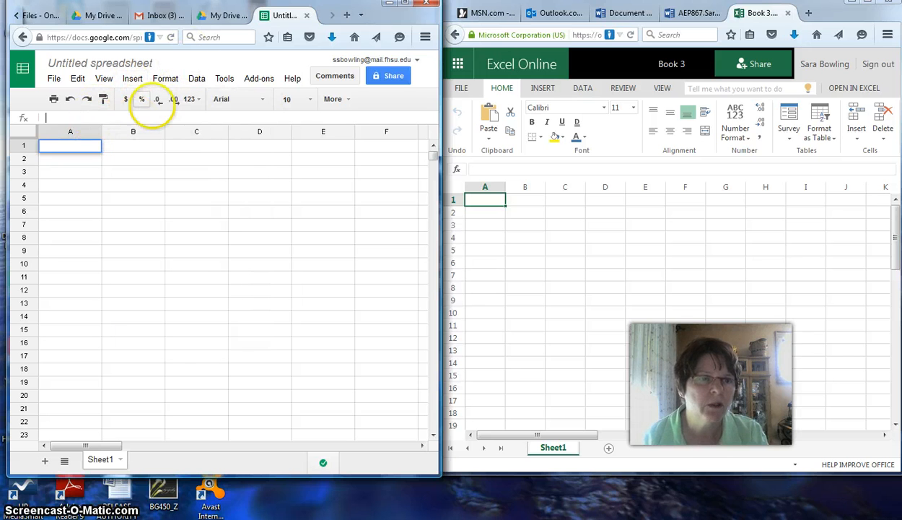
{"action": "mouse_move", "coordinate": [142, 99]}
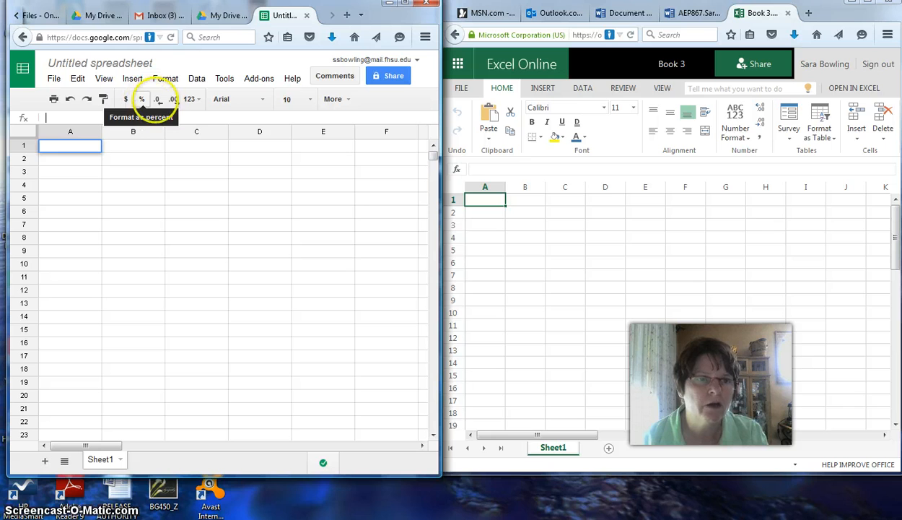
{"action": "mouse_move", "coordinate": [190, 98]}
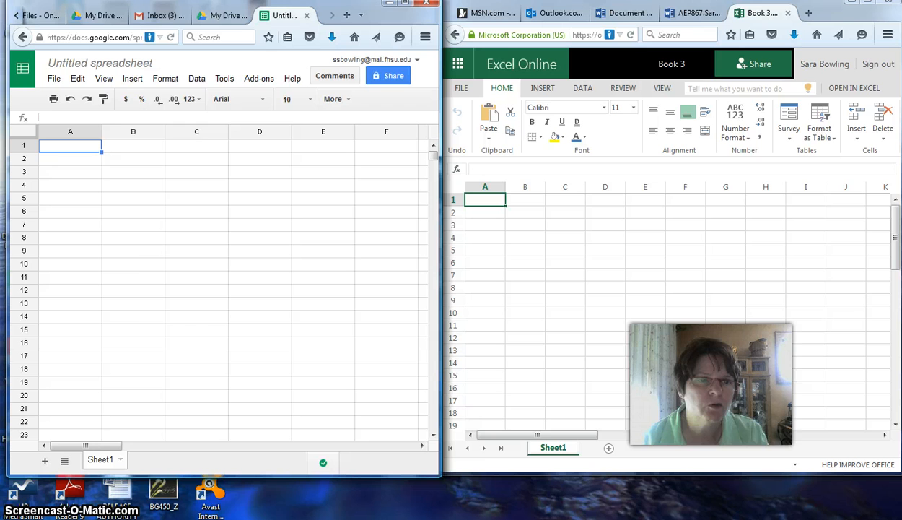
{"action": "left_click", "coordinate": [133, 78]}
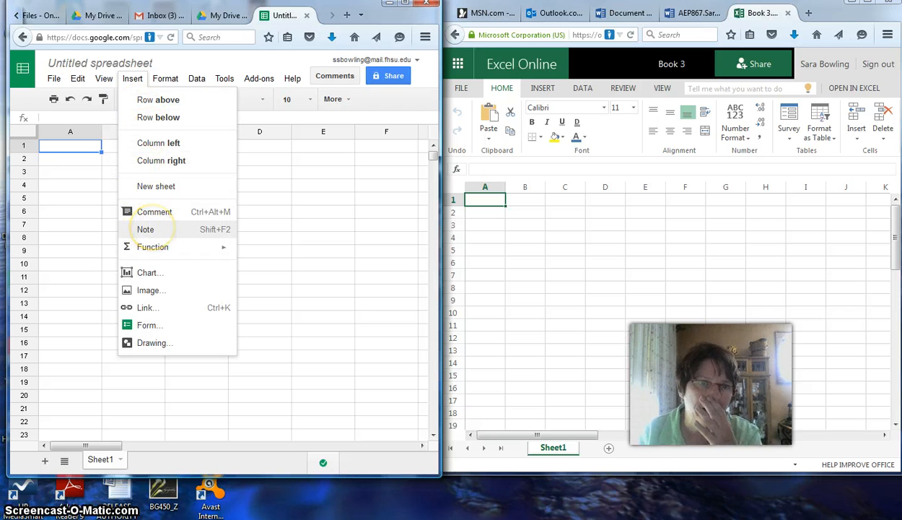
{"action": "left_click", "coordinate": [196, 78]}
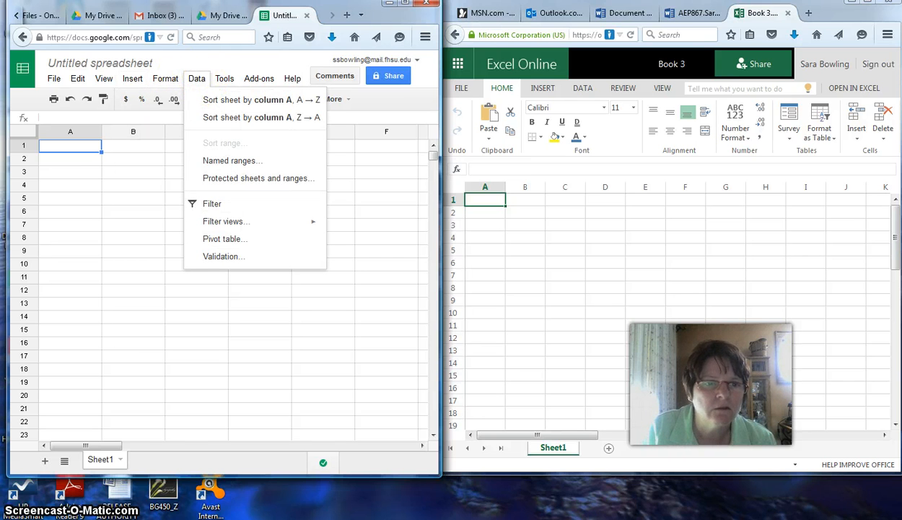
{"action": "left_click", "coordinate": [165, 78]}
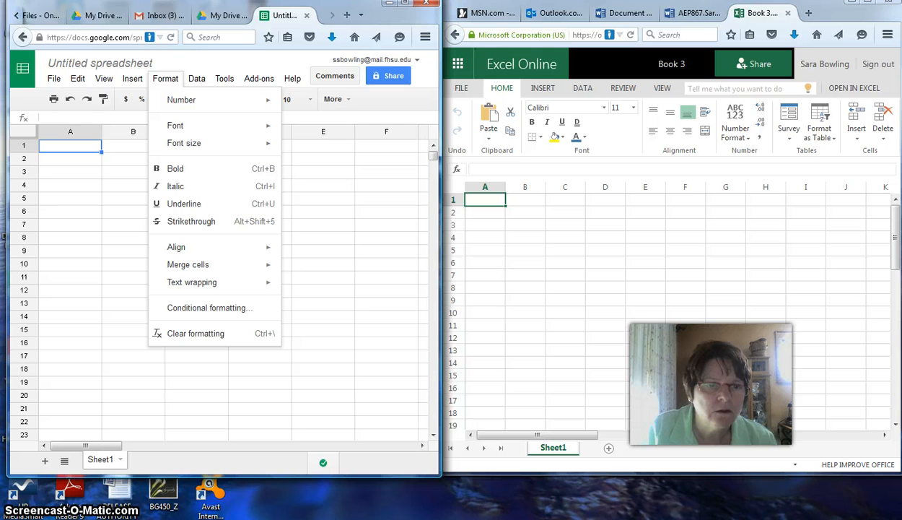
{"action": "mouse_move", "coordinate": [164, 78]}
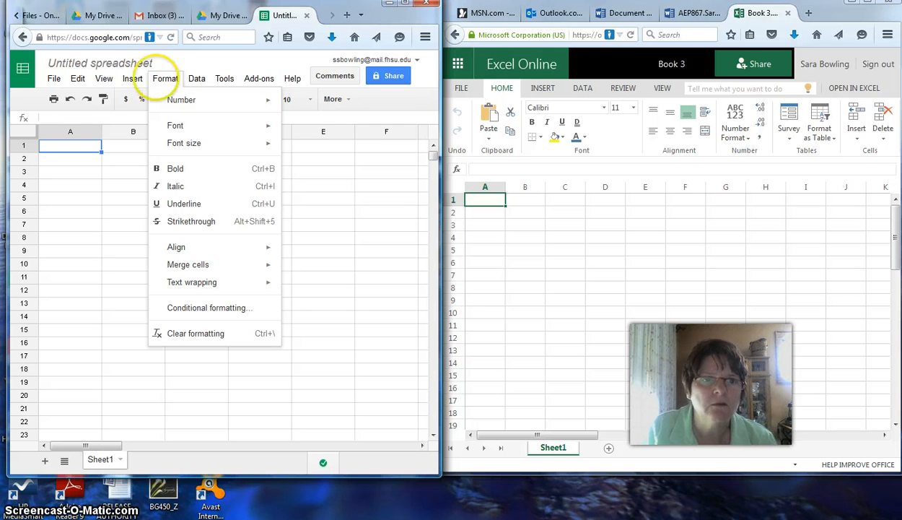
{"action": "left_click", "coordinate": [292, 78]}
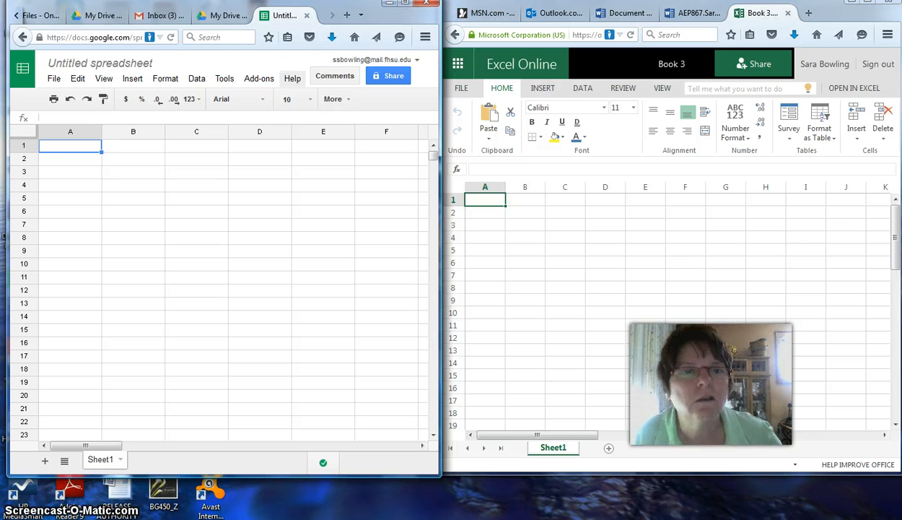
{"action": "left_click", "coordinate": [291, 78]}
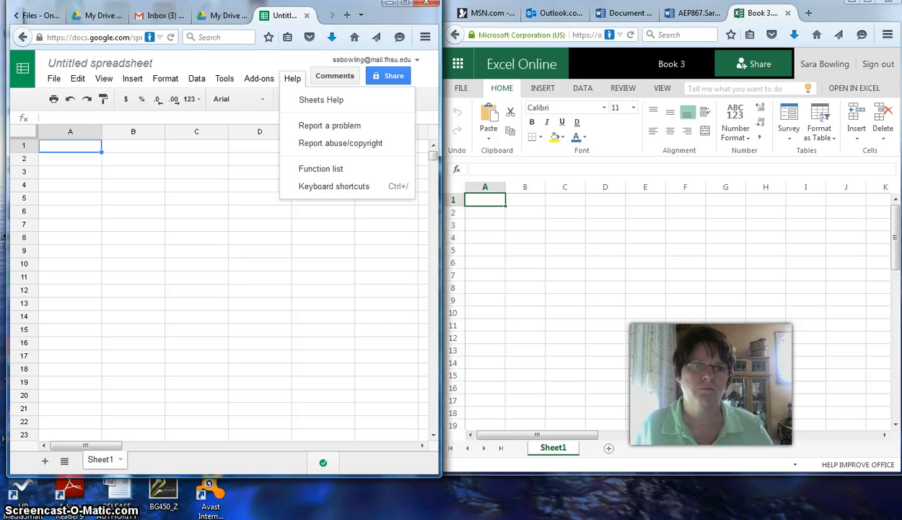
{"action": "mouse_move", "coordinate": [320, 174]}
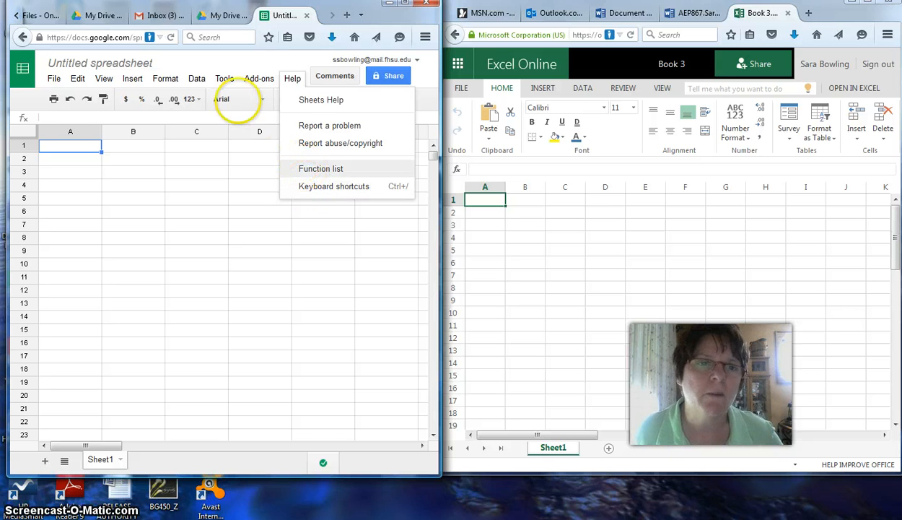
{"action": "left_click", "coordinate": [260, 78]}
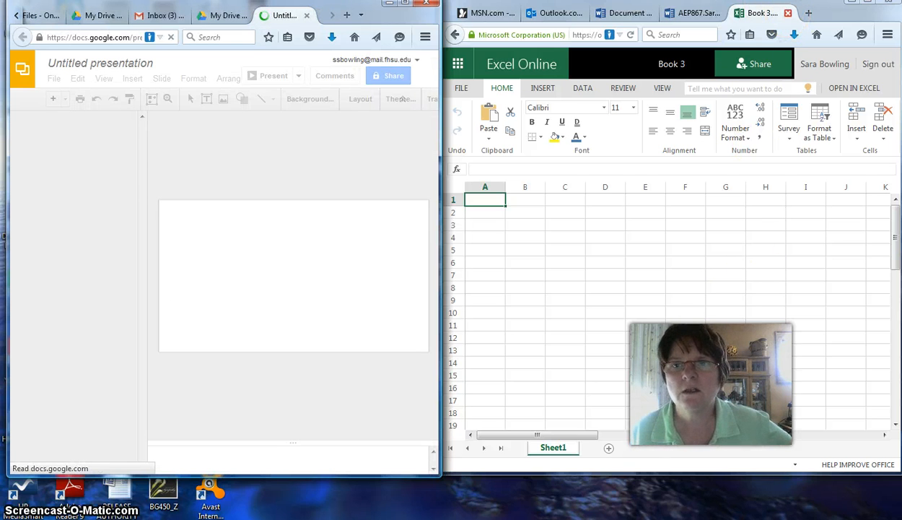
Start a new Google Slides presentation and show the Office Online app grid from Word Online
{"action": "left_click", "coordinate": [748, 13]}
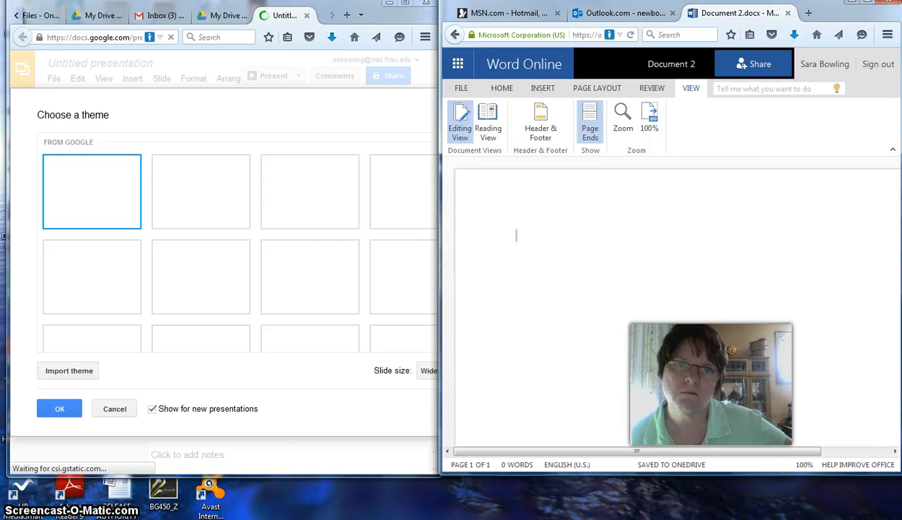
{"action": "left_click", "coordinate": [458, 64]}
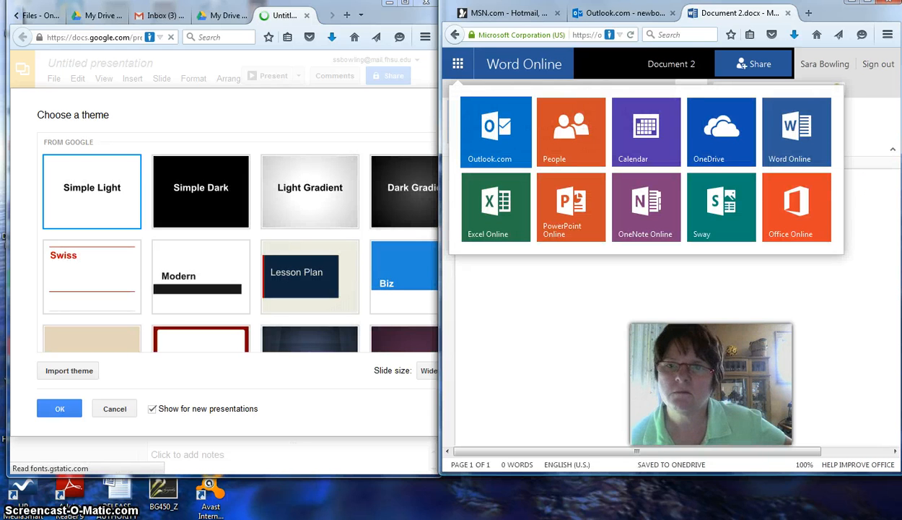
{"action": "mouse_move", "coordinate": [722, 131]}
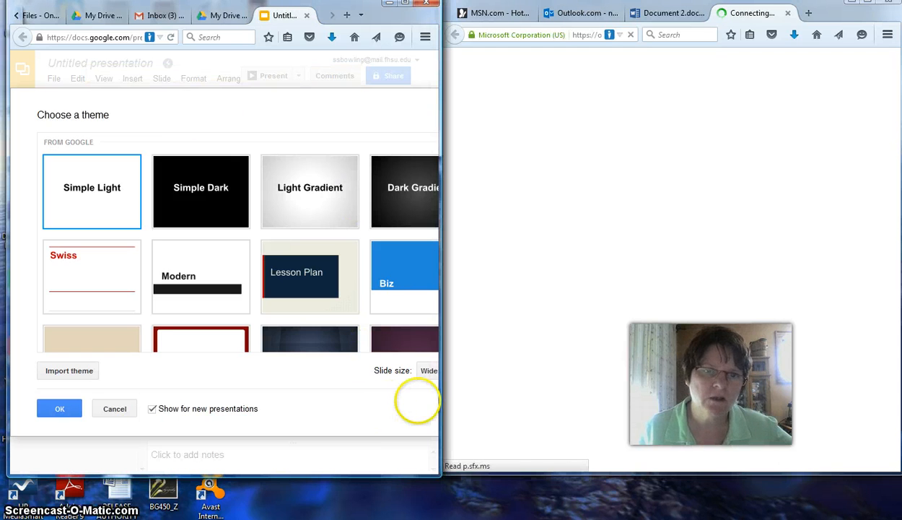
{"action": "mouse_move", "coordinate": [286, 363]}
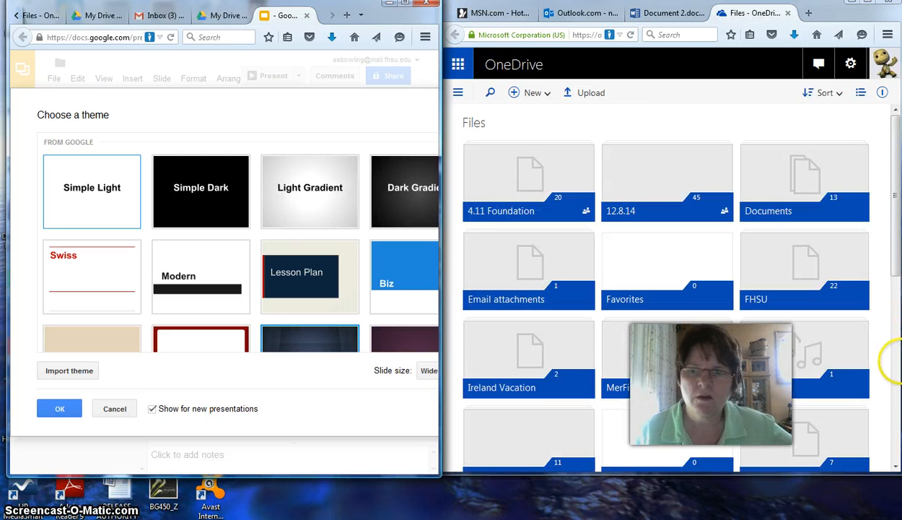
Scroll through the OneDrive Files page of folder and document tiles
{"action": "scroll", "scroll_direction": "down", "scroll_amount": 3}
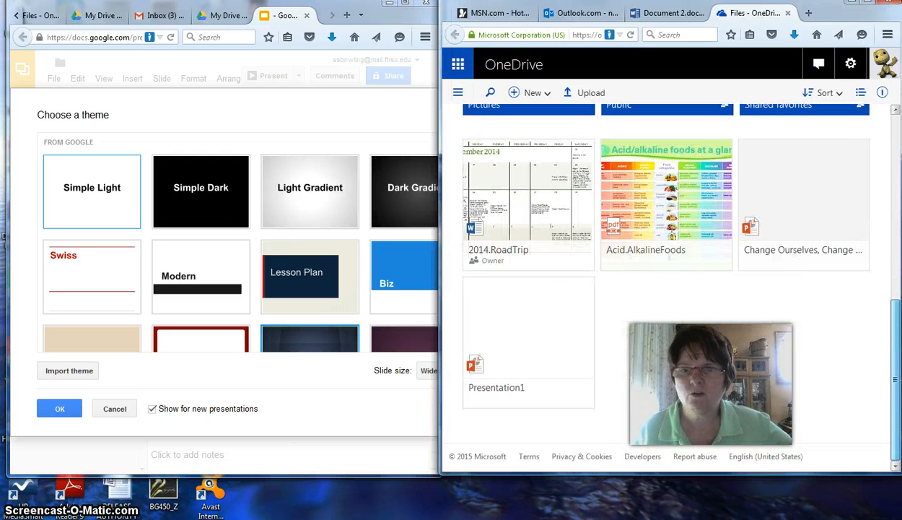
{"action": "scroll", "scroll_direction": "up", "scroll_amount": 3}
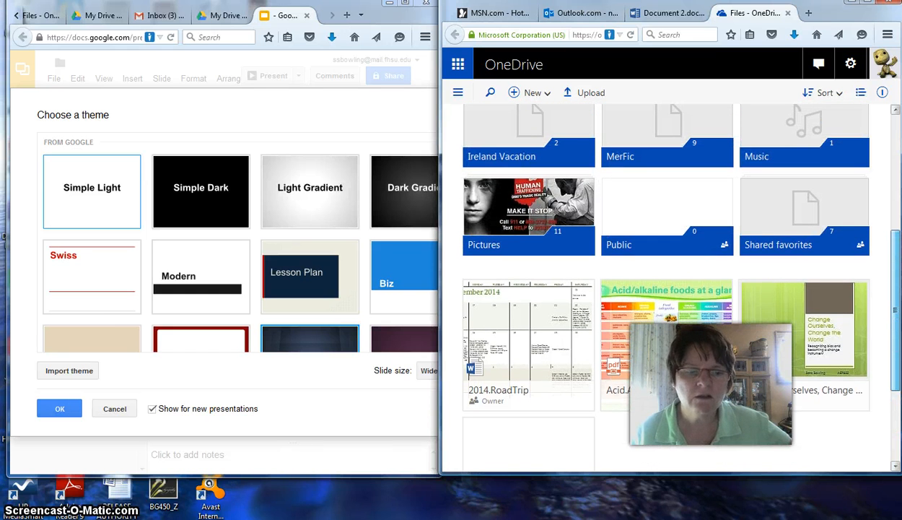
{"action": "scroll", "scroll_direction": "up", "scroll_amount": 3}
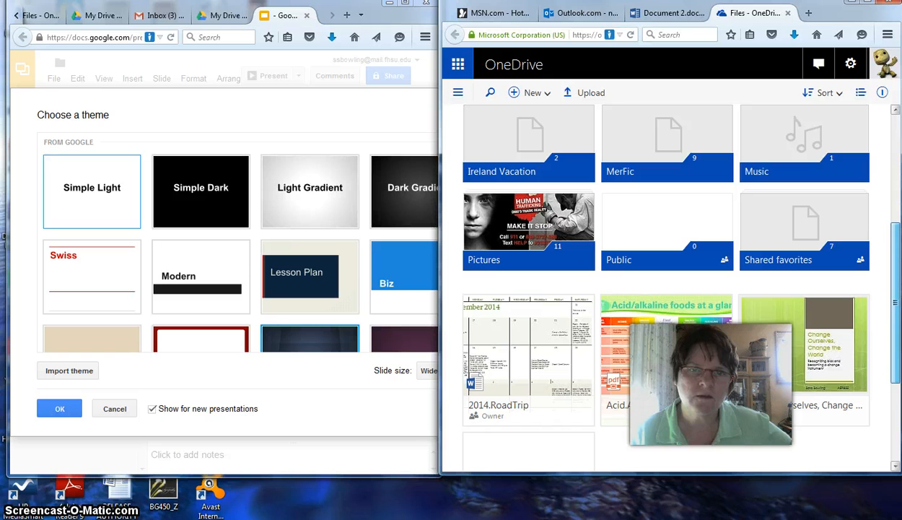